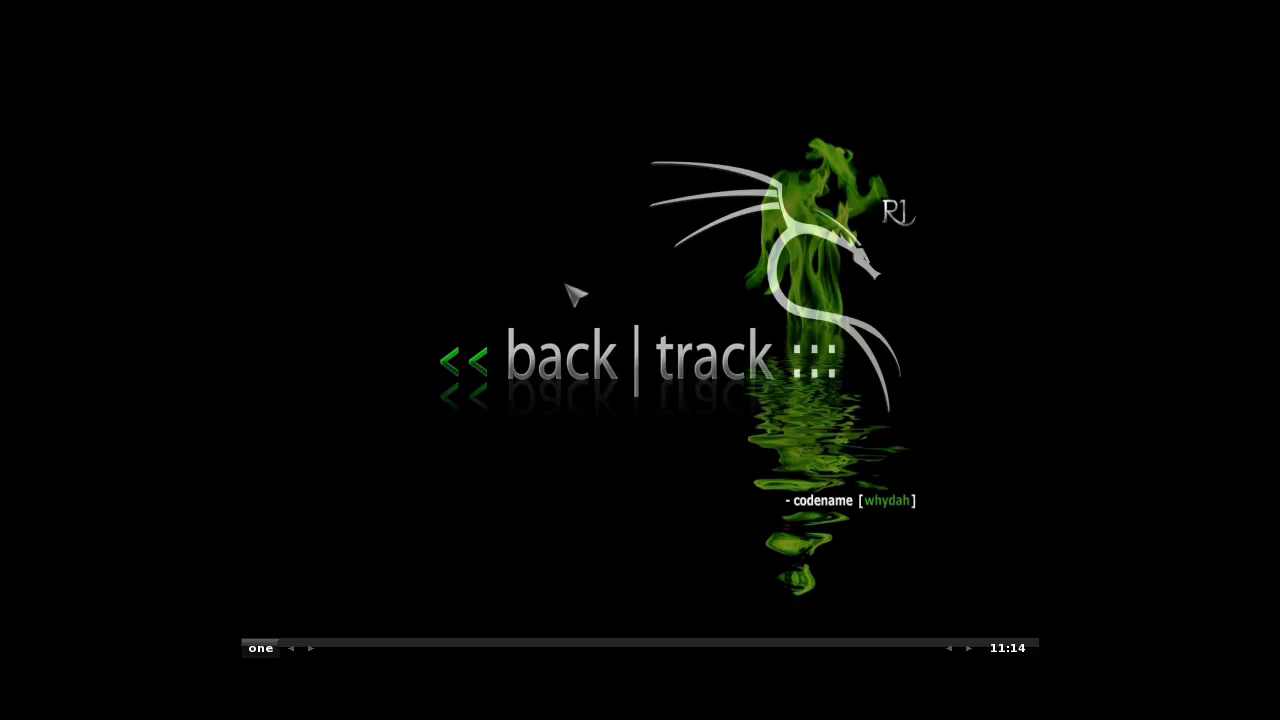
mouse_move(644, 418)
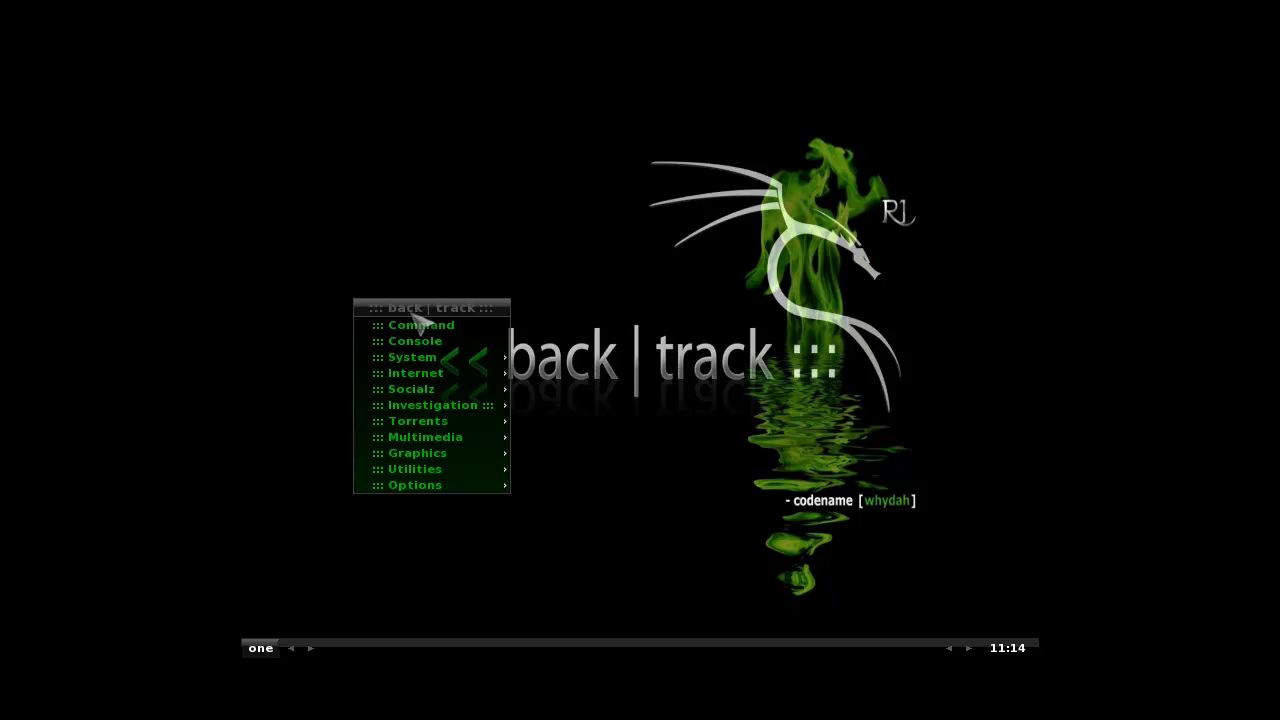
Step: In a new console, show kernel details with uname -a, then eth0 and loopback settings with ifconfig
click(414, 340)
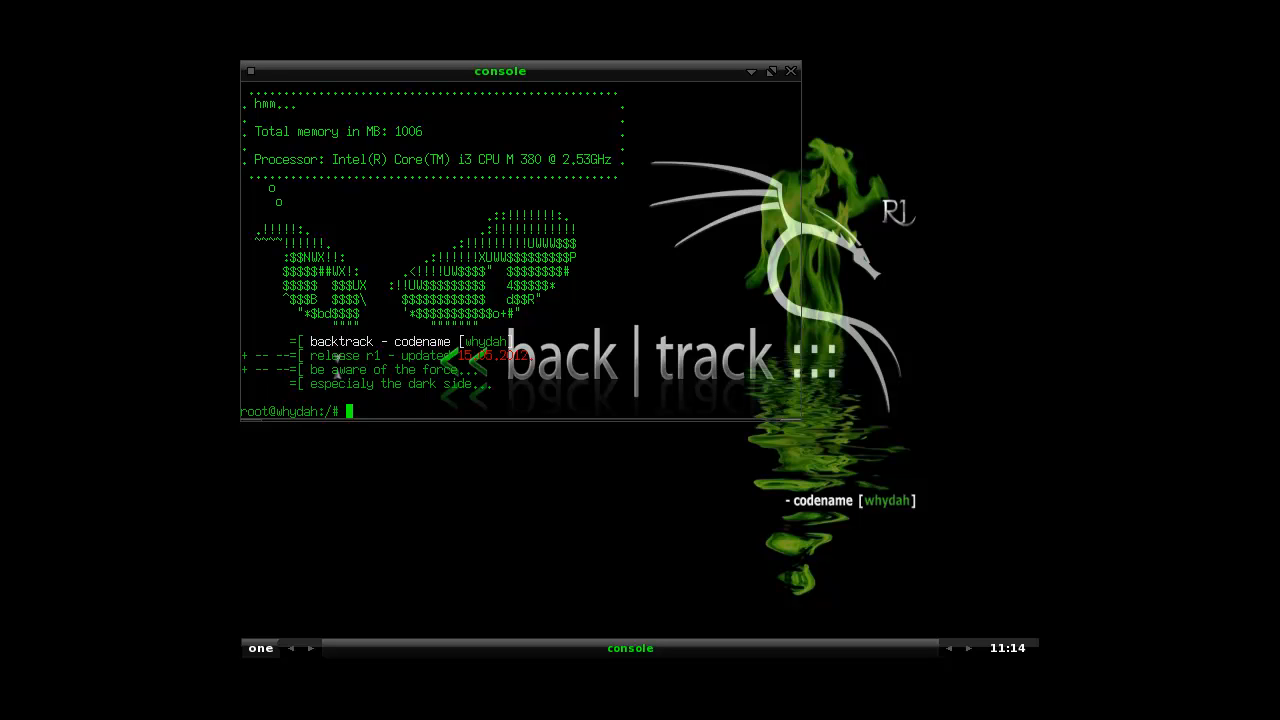
mouse_move(472, 498)
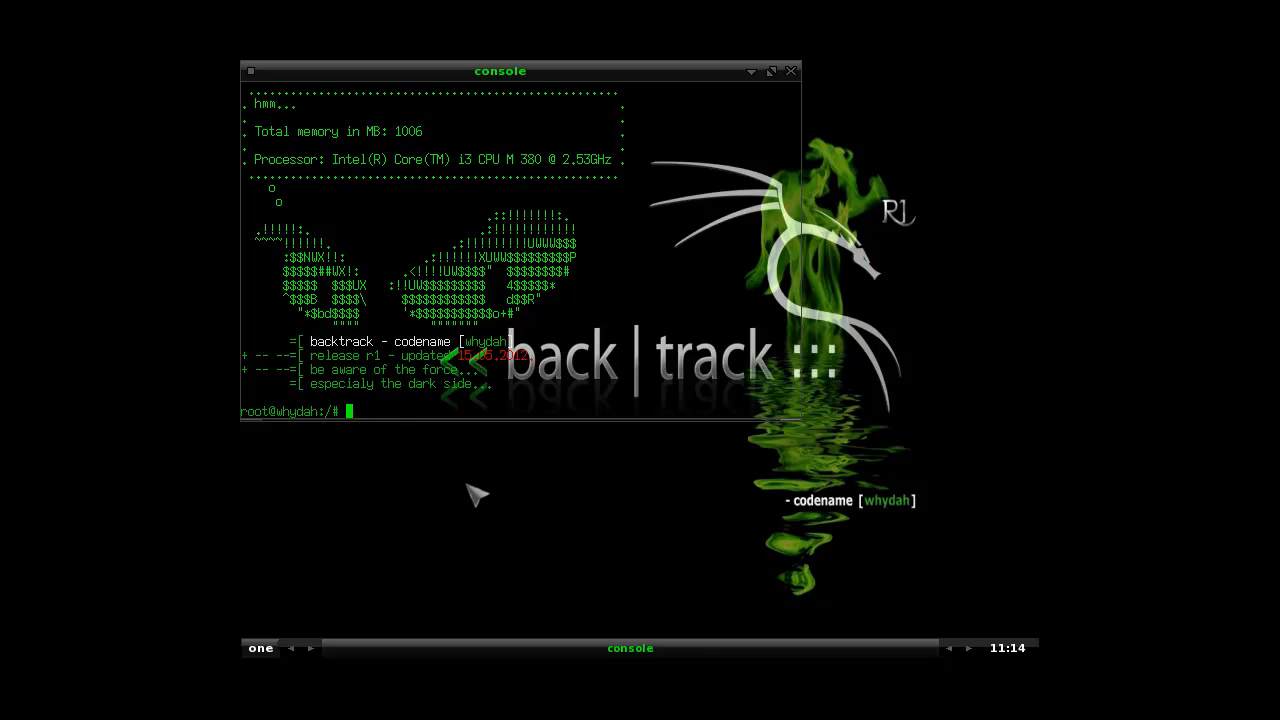
text(uname -a)
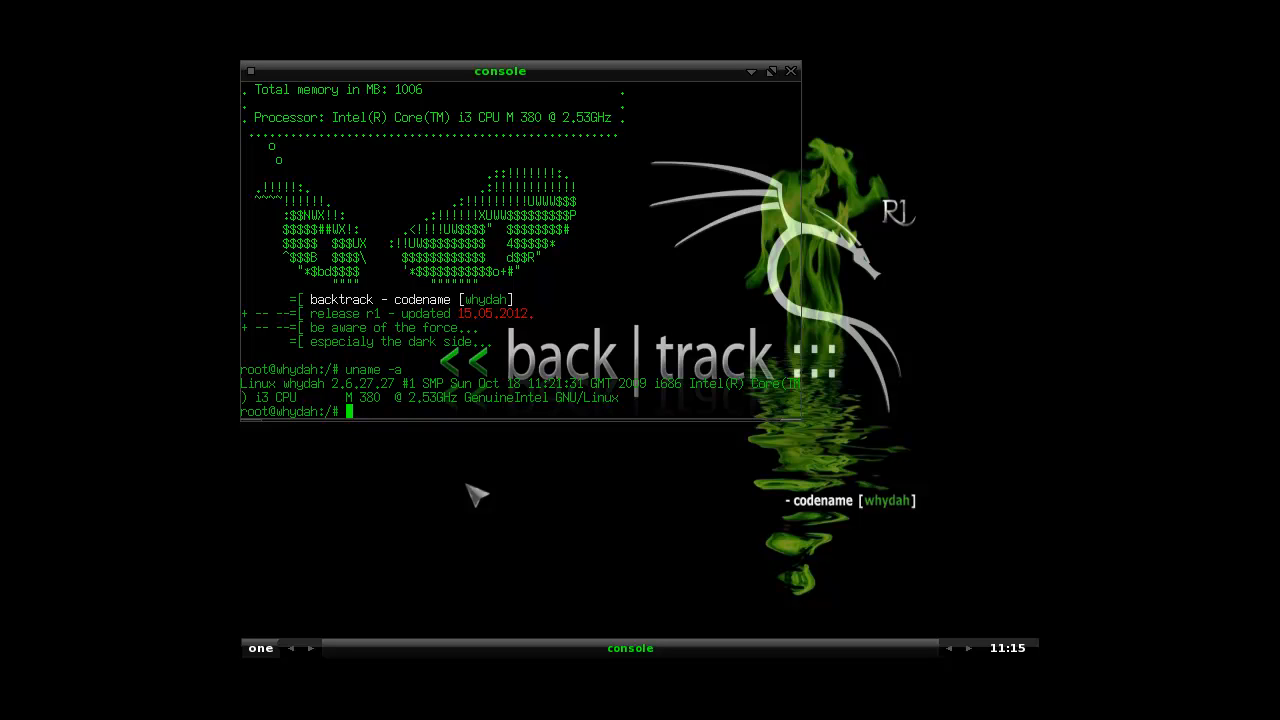
text(ifconfig)
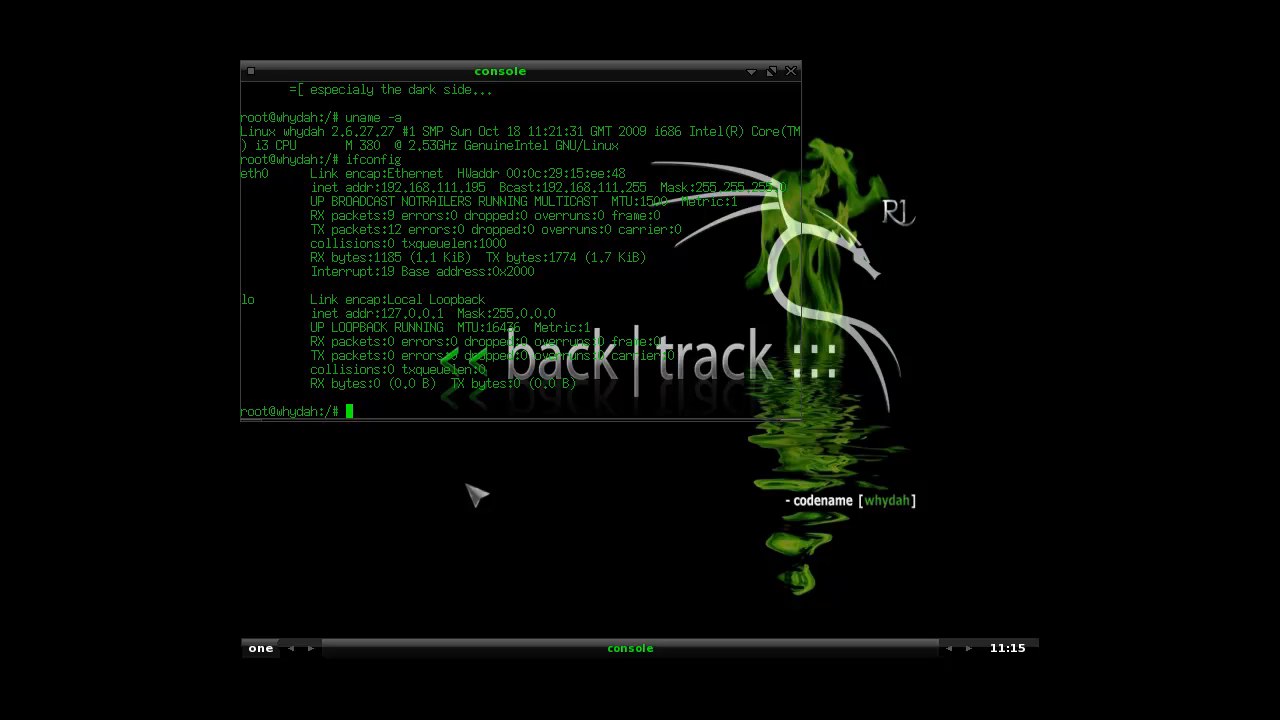
mouse_move(800, 96)
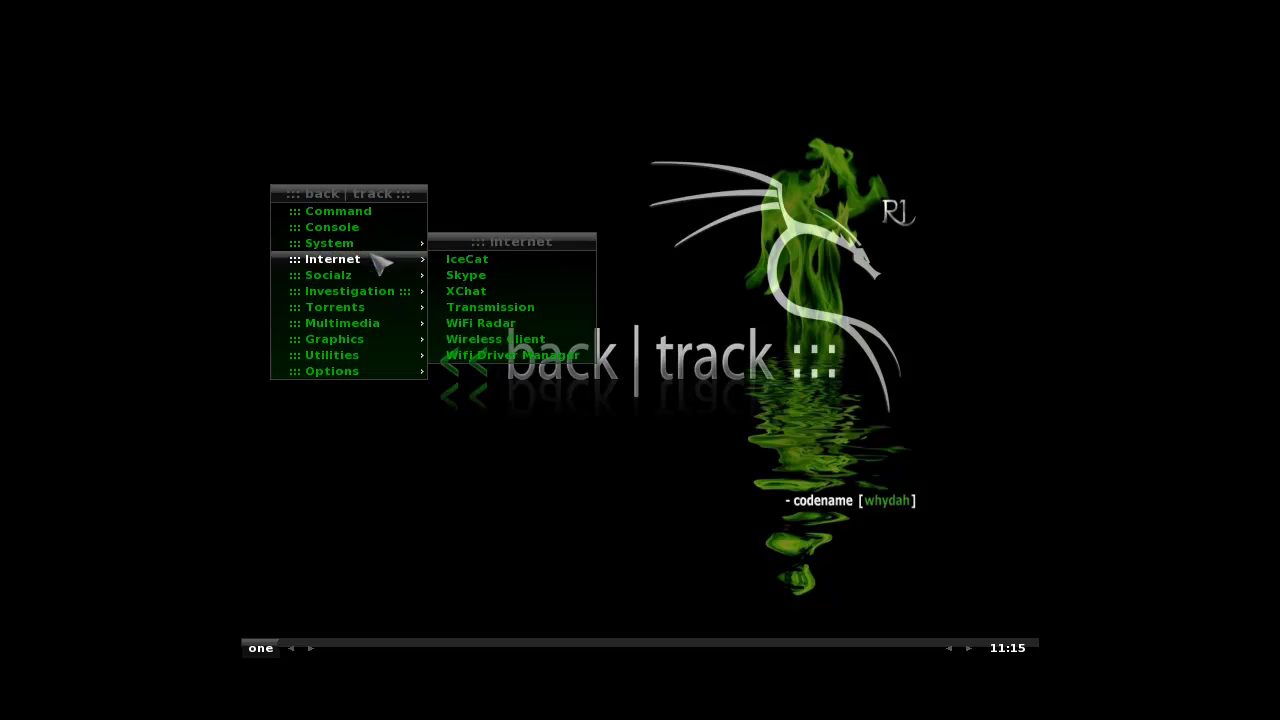
mouse_move(540, 290)
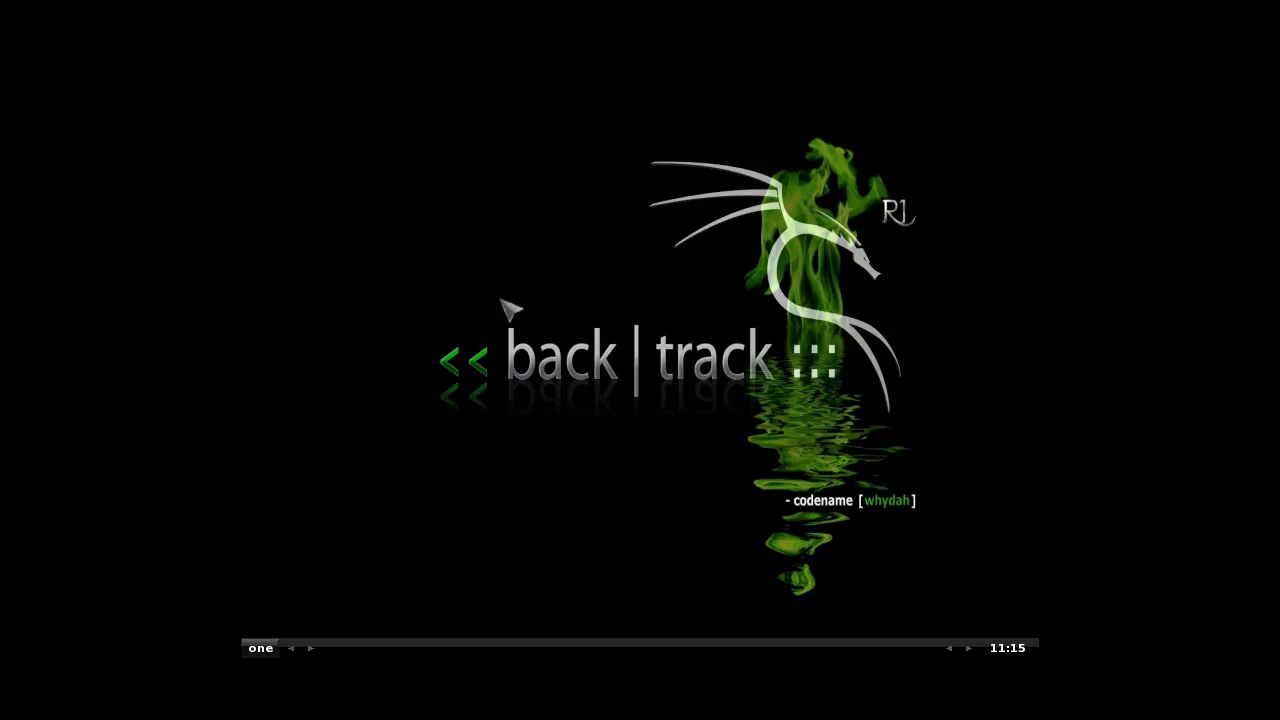
mouse_move(502, 318)
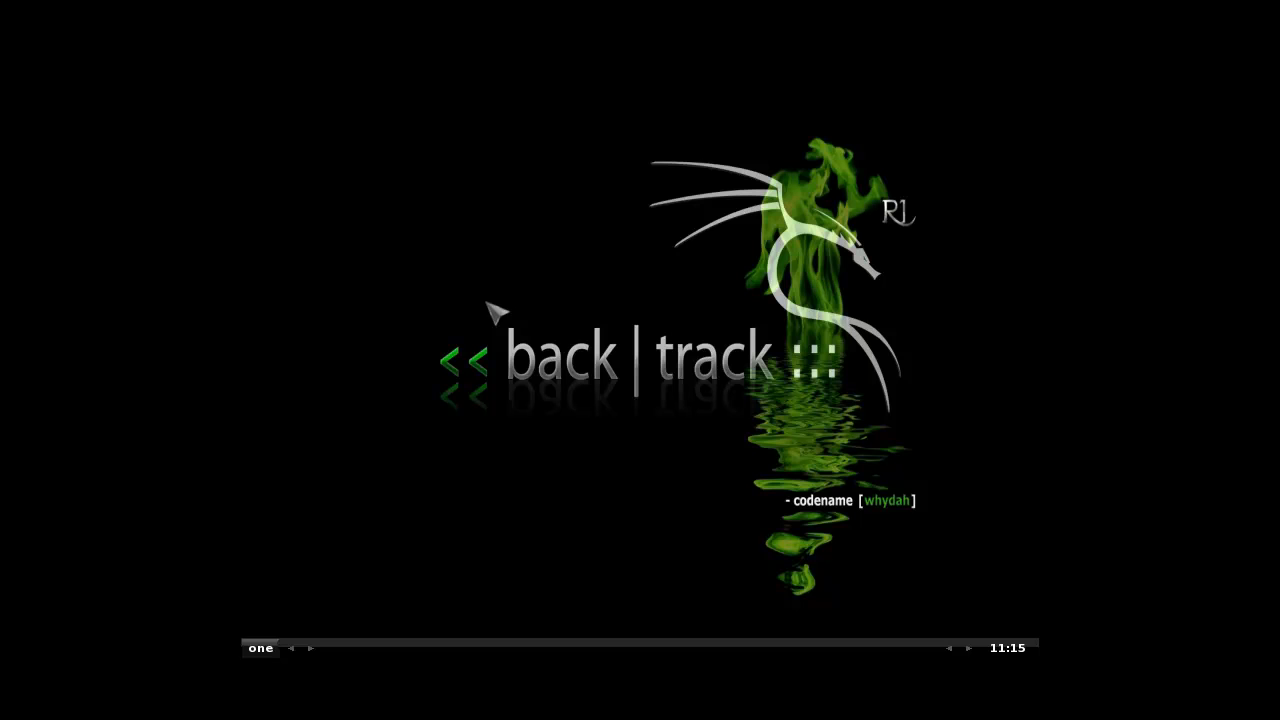
mouse_move(304, 272)
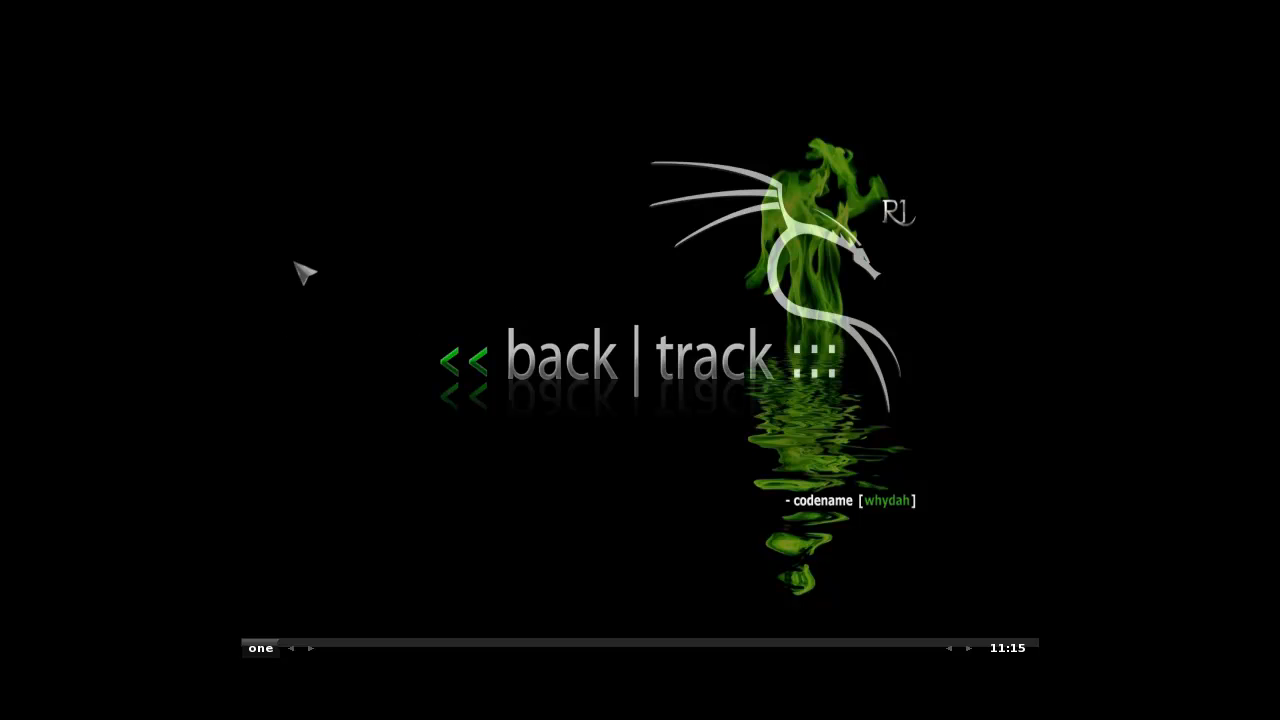
mouse_move(404, 296)
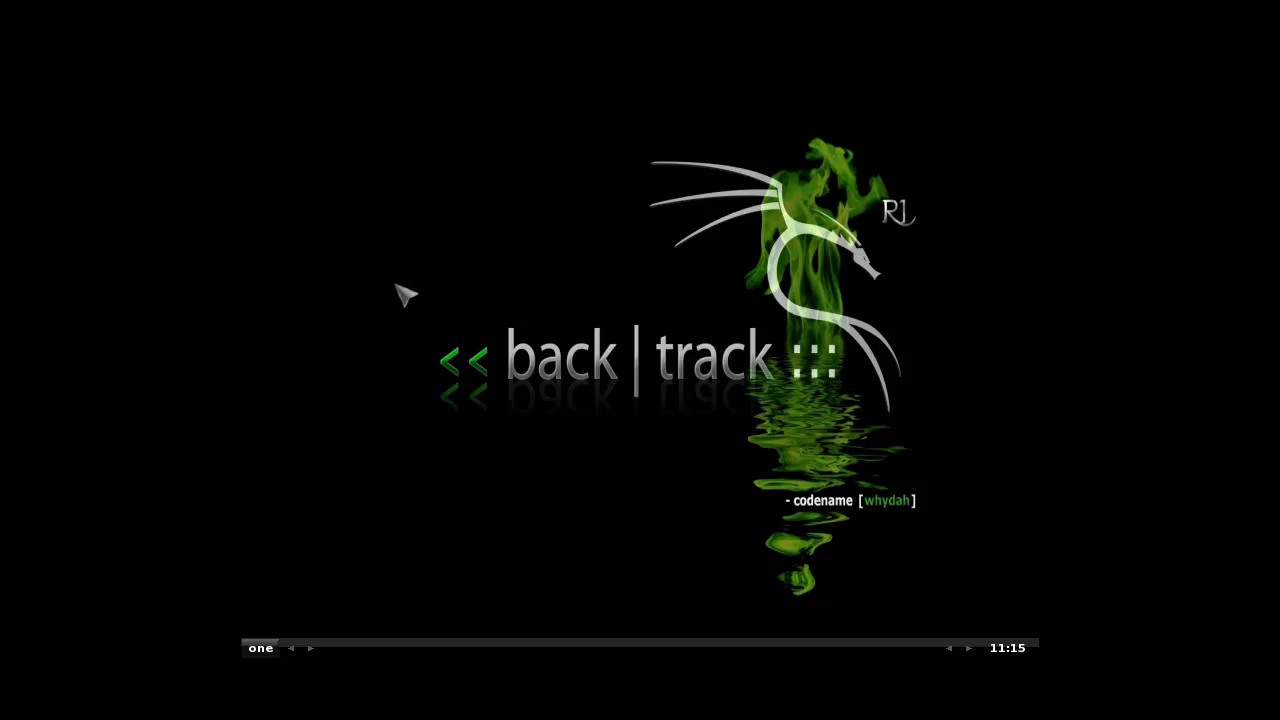
mouse_move(390, 276)
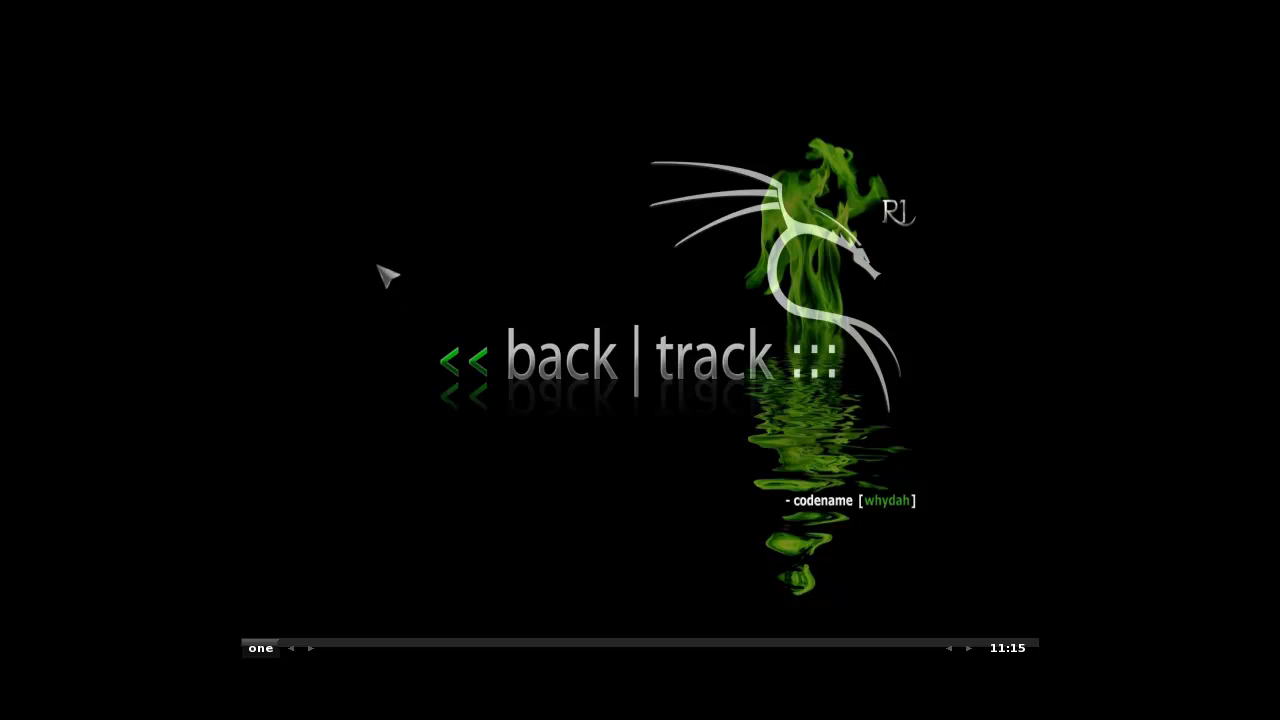
mouse_move(372, 232)
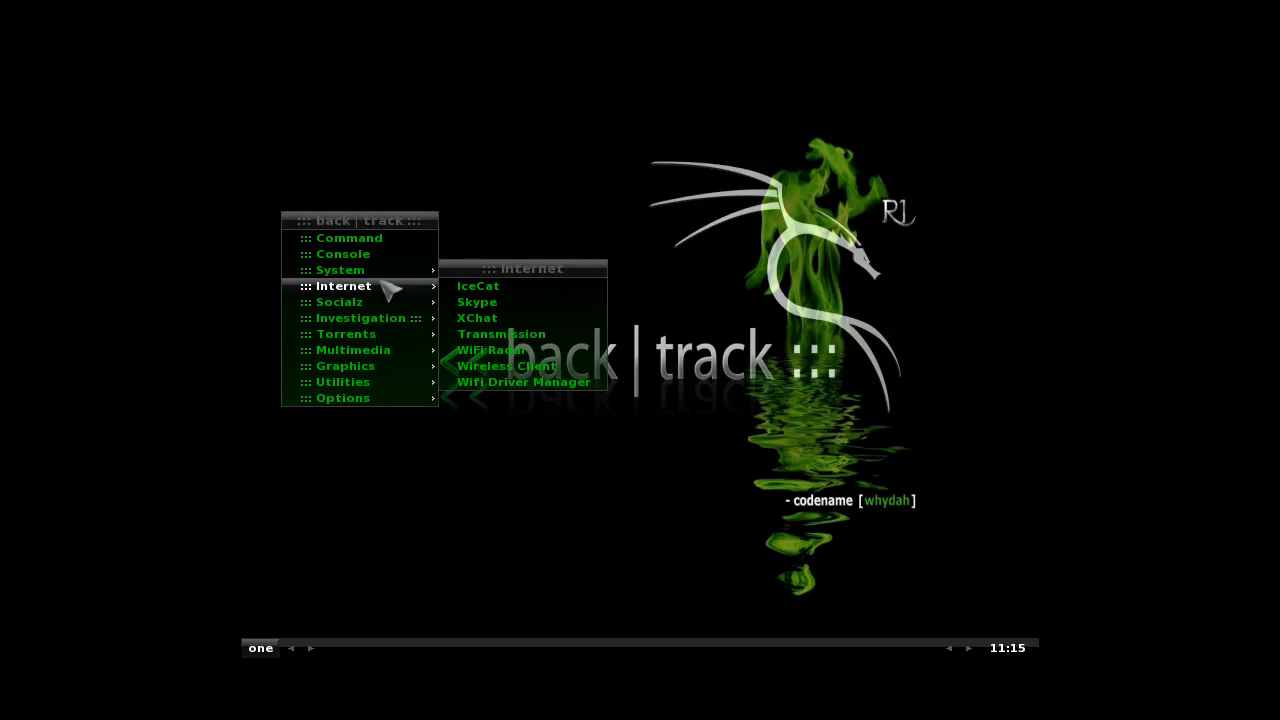
mouse_move(398, 290)
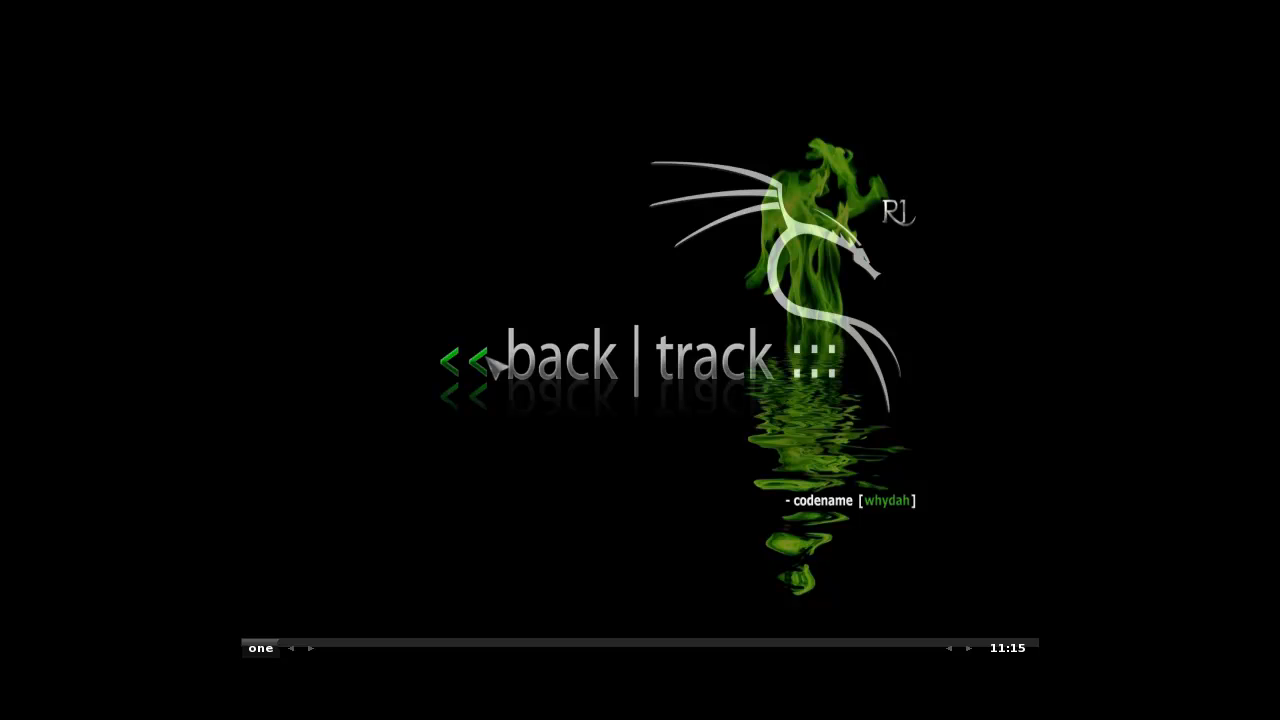
mouse_move(472, 324)
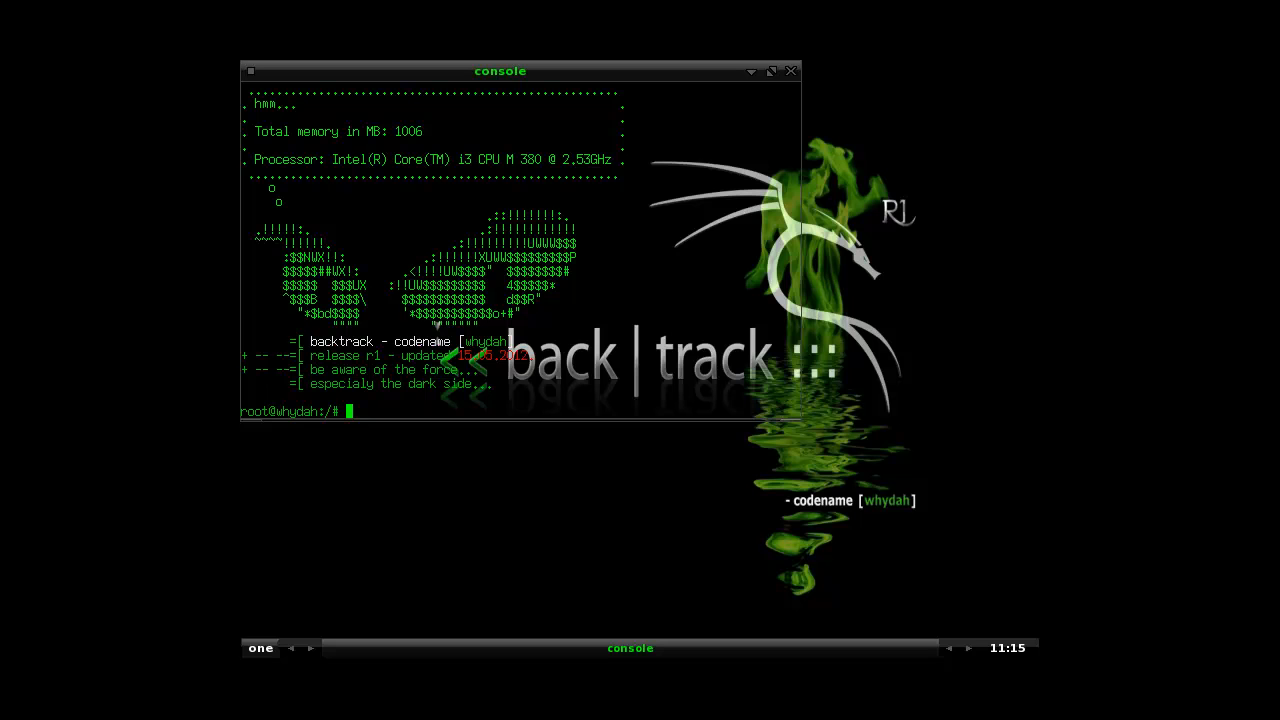
Step: Locate IceCat with find, move into /root/.gnuzilla/icecat and list its contents including profiles.ini
text(icecat)
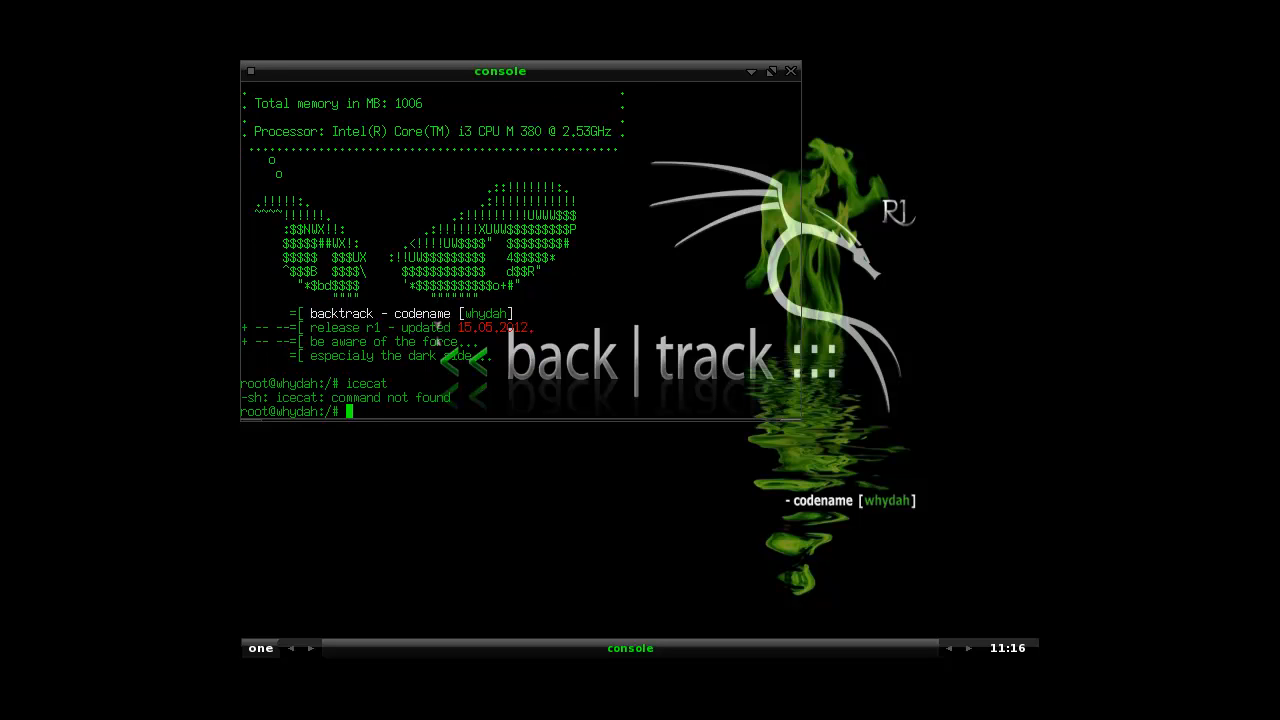
text(find / -name icecat)
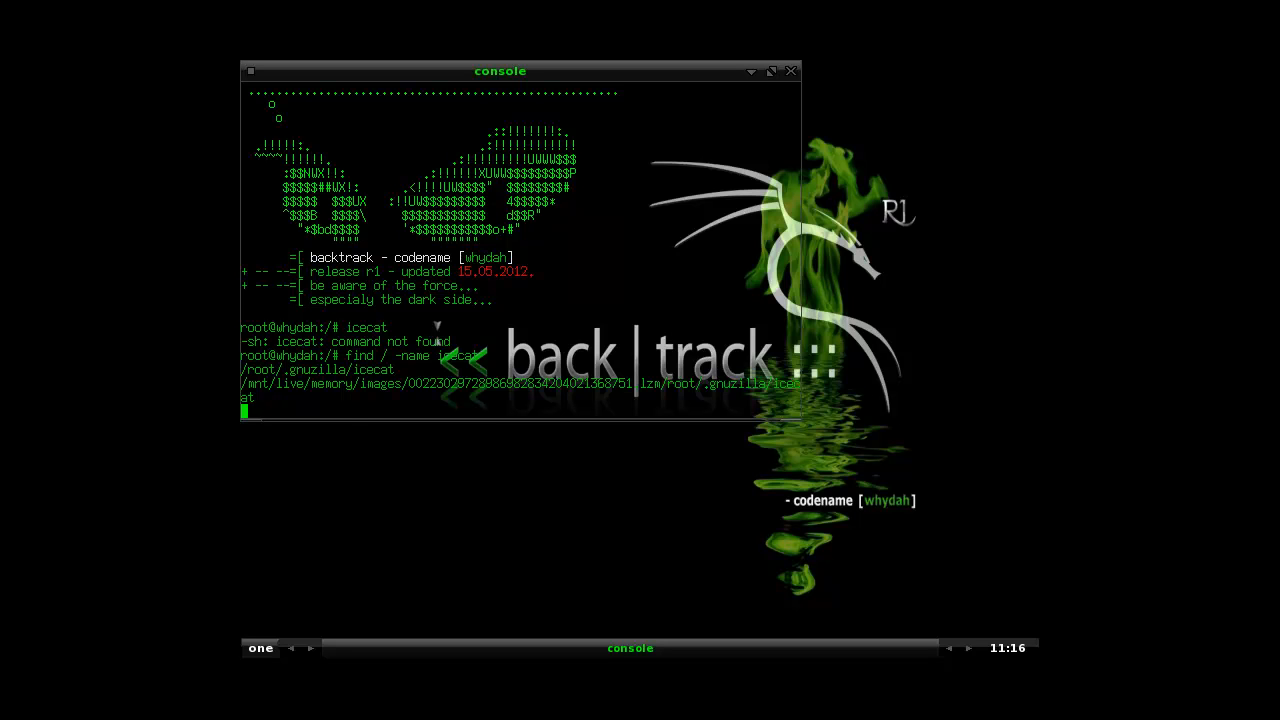
text(cd)
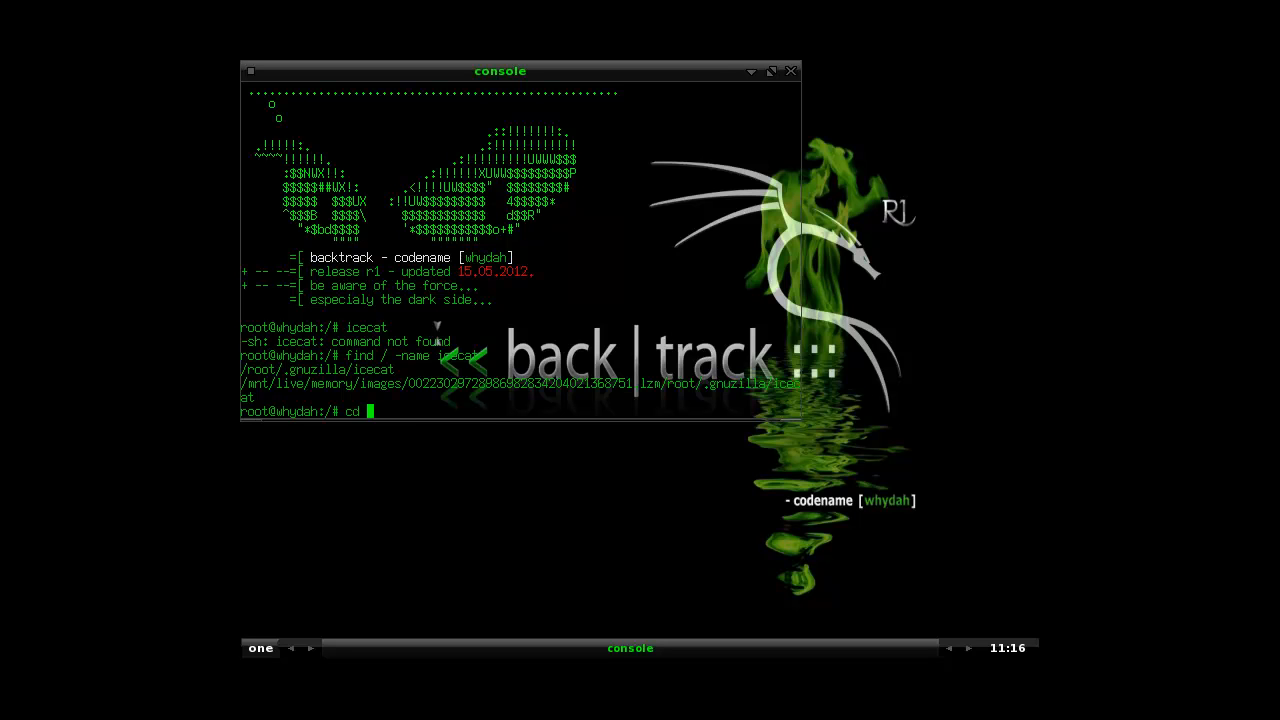
text(/root/)
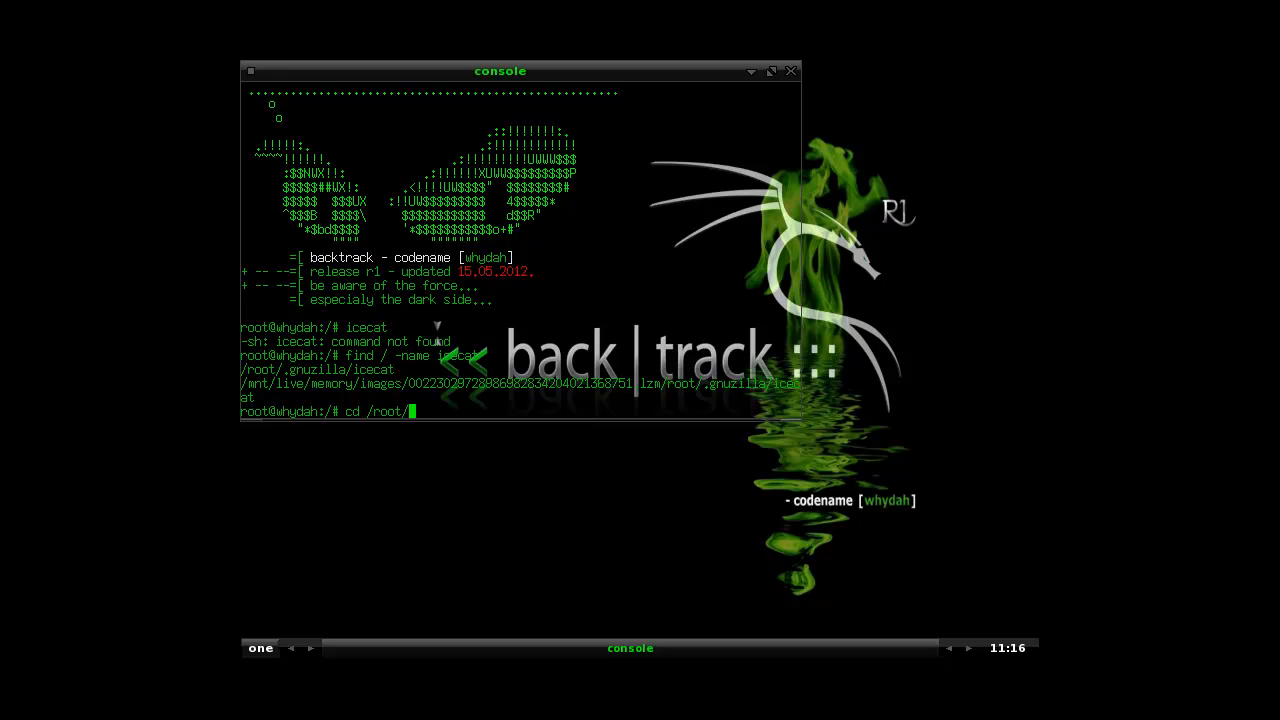
text(.gnuzilla/)
text(cd icecat/)
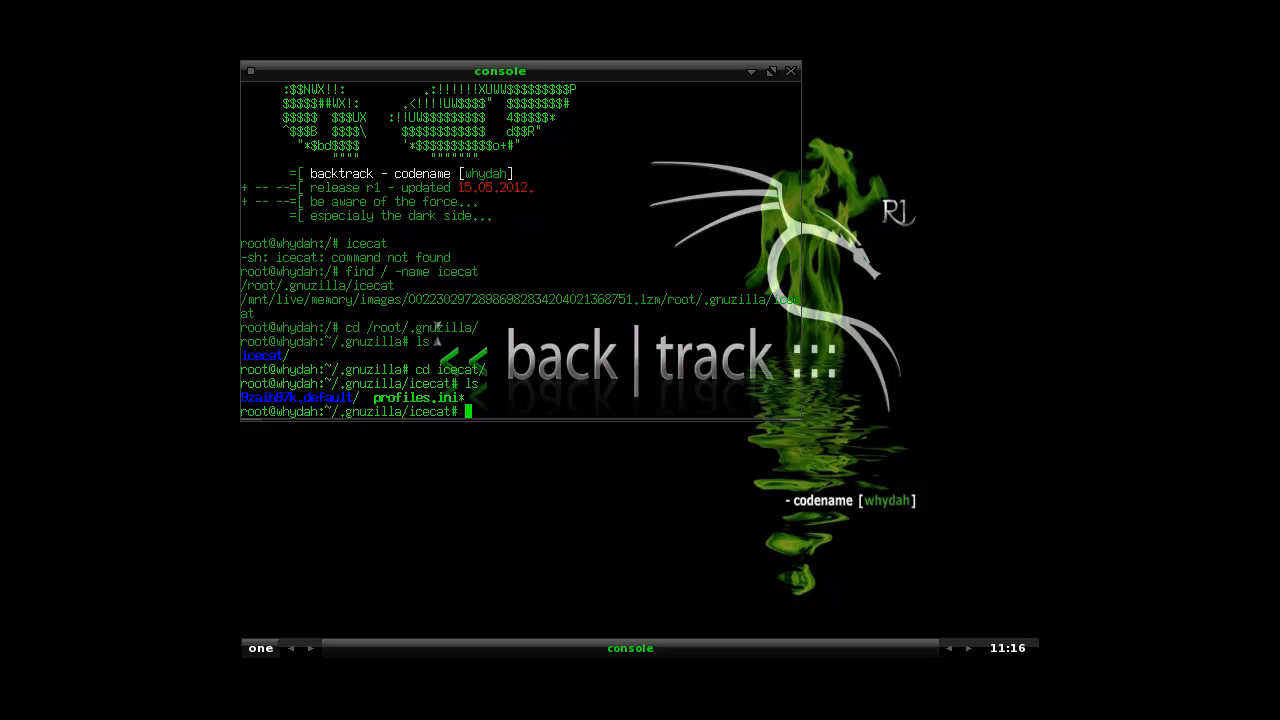
text(lync)
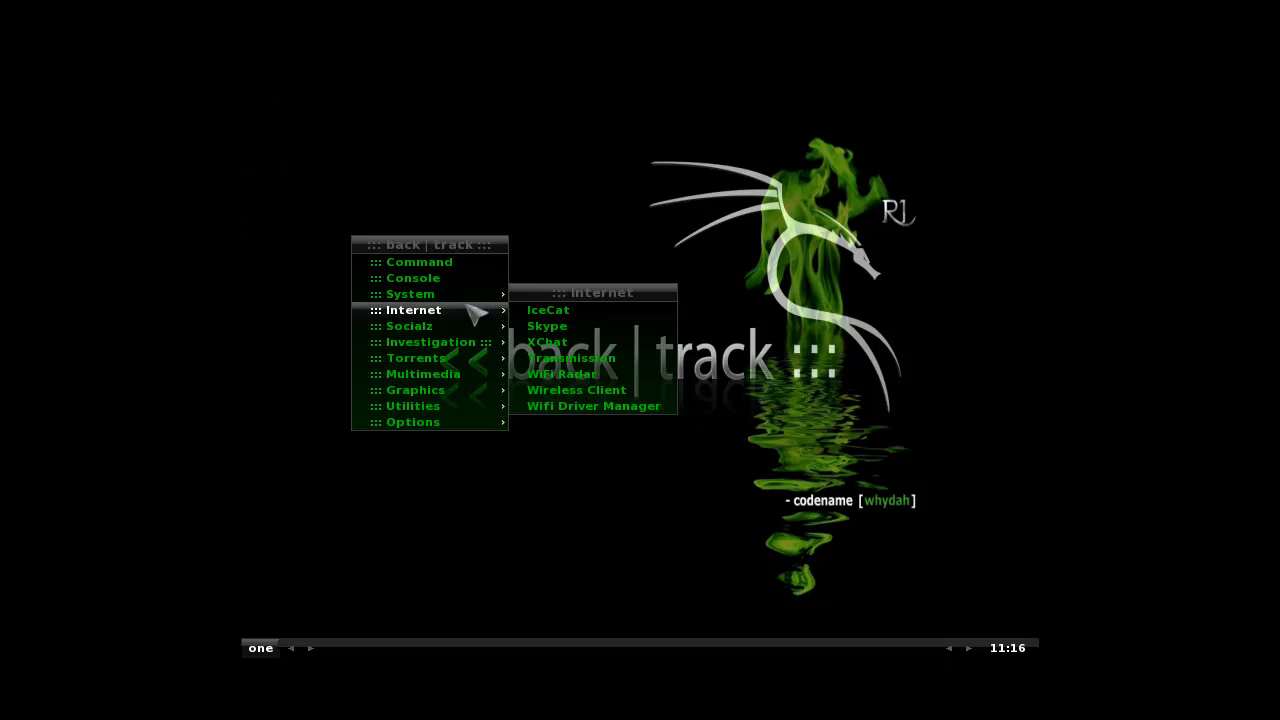
mouse_move(470, 318)
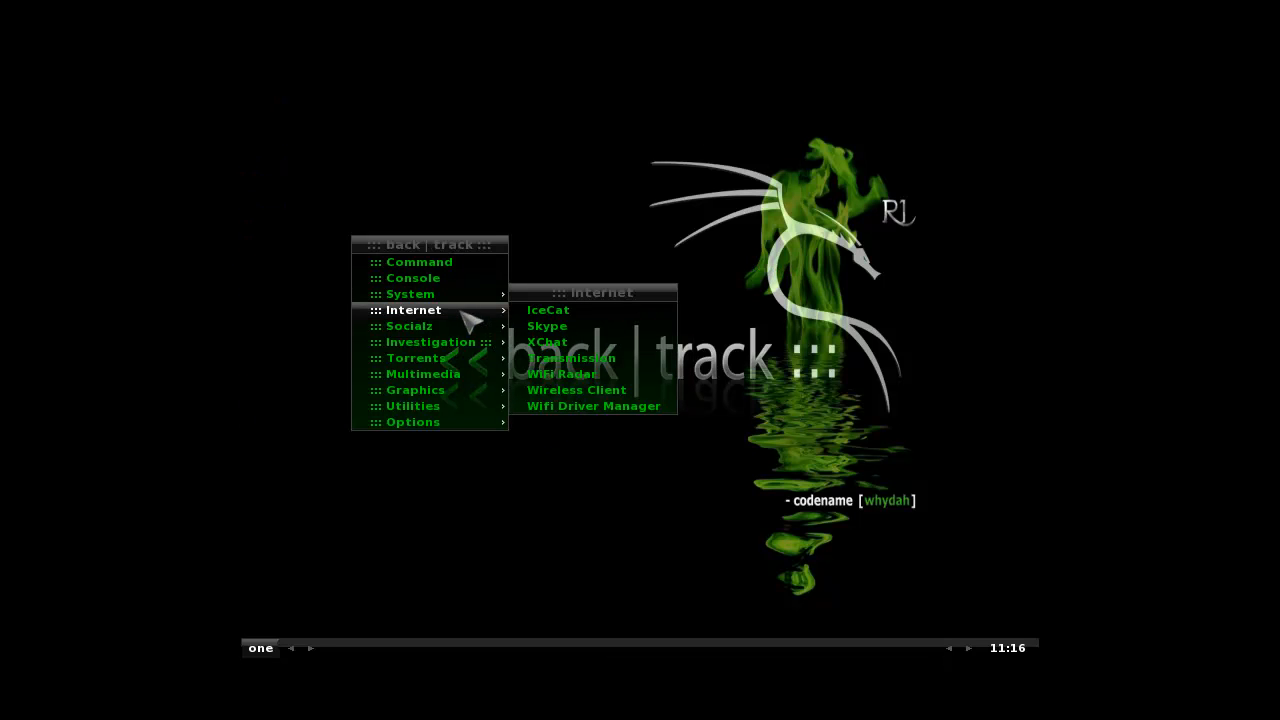
mouse_move(408, 324)
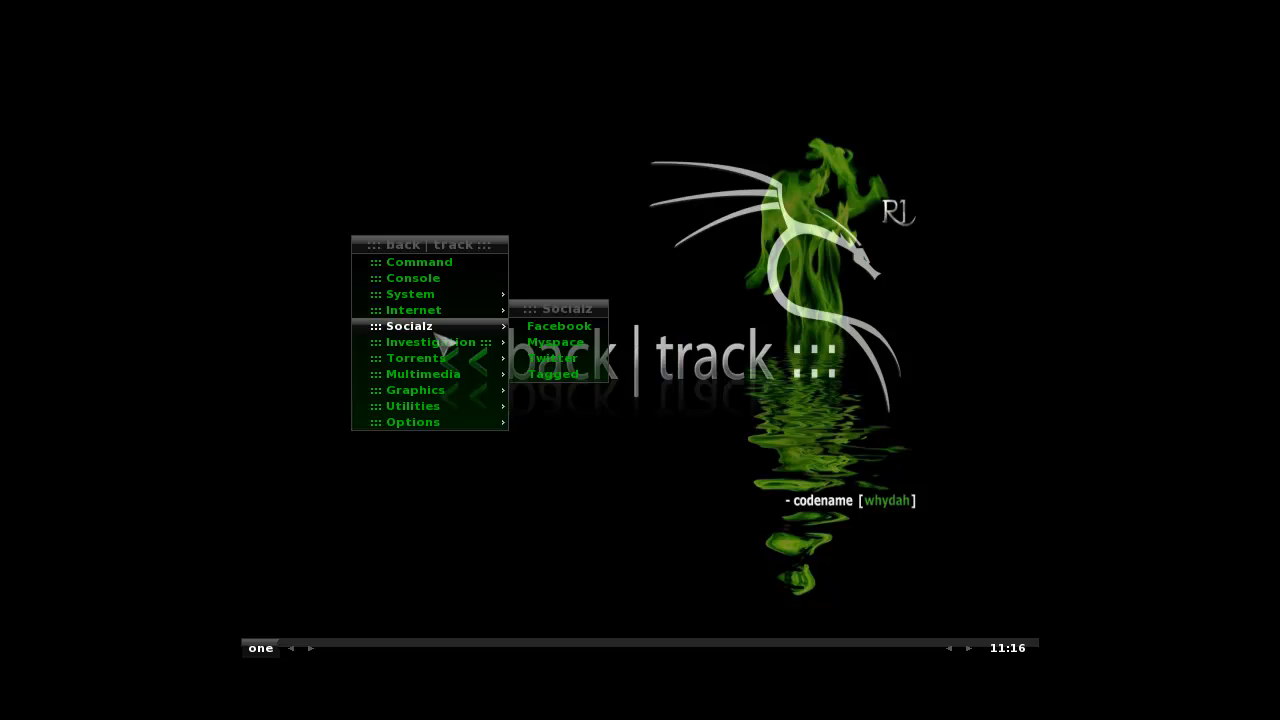
mouse_move(560, 324)
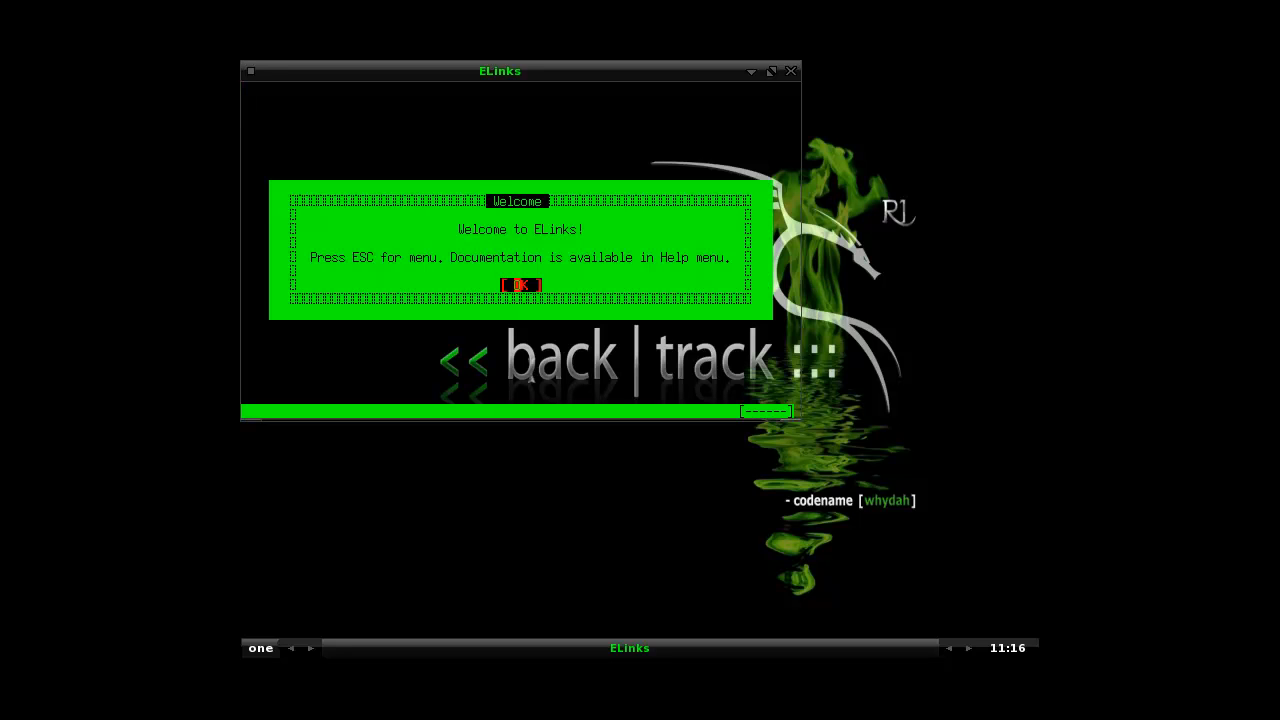
click(520, 284)
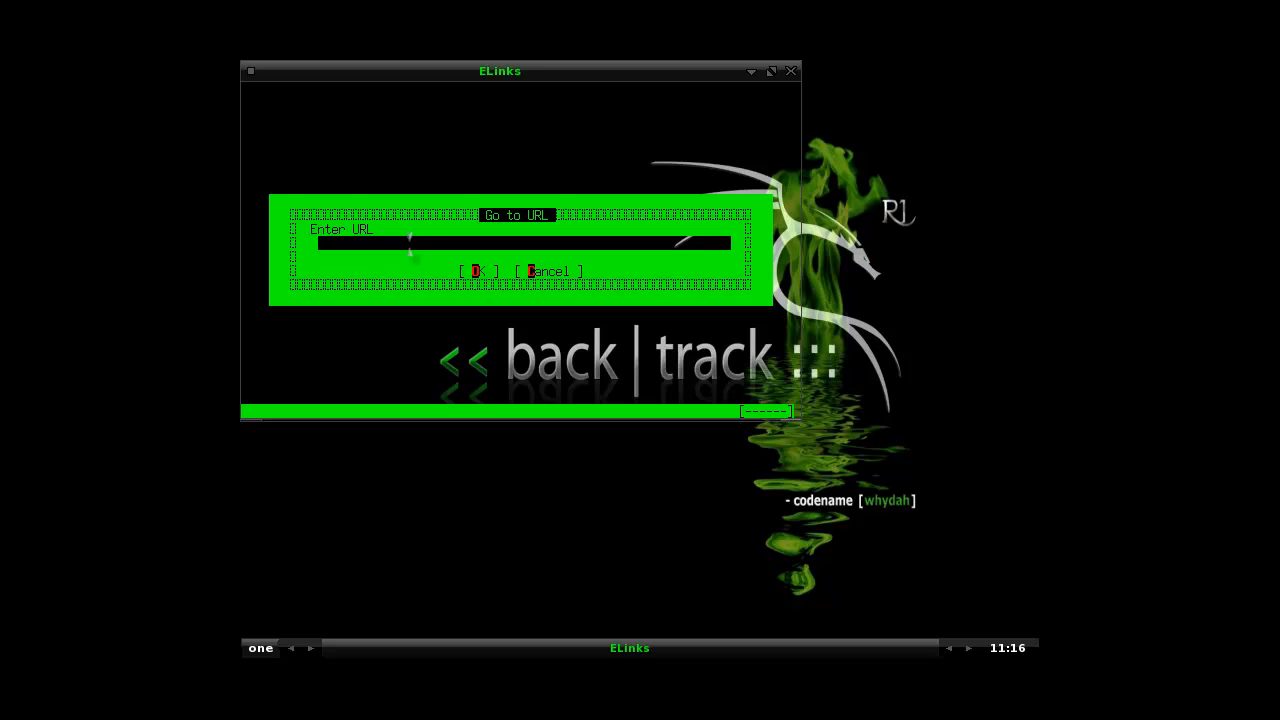
text(http://)
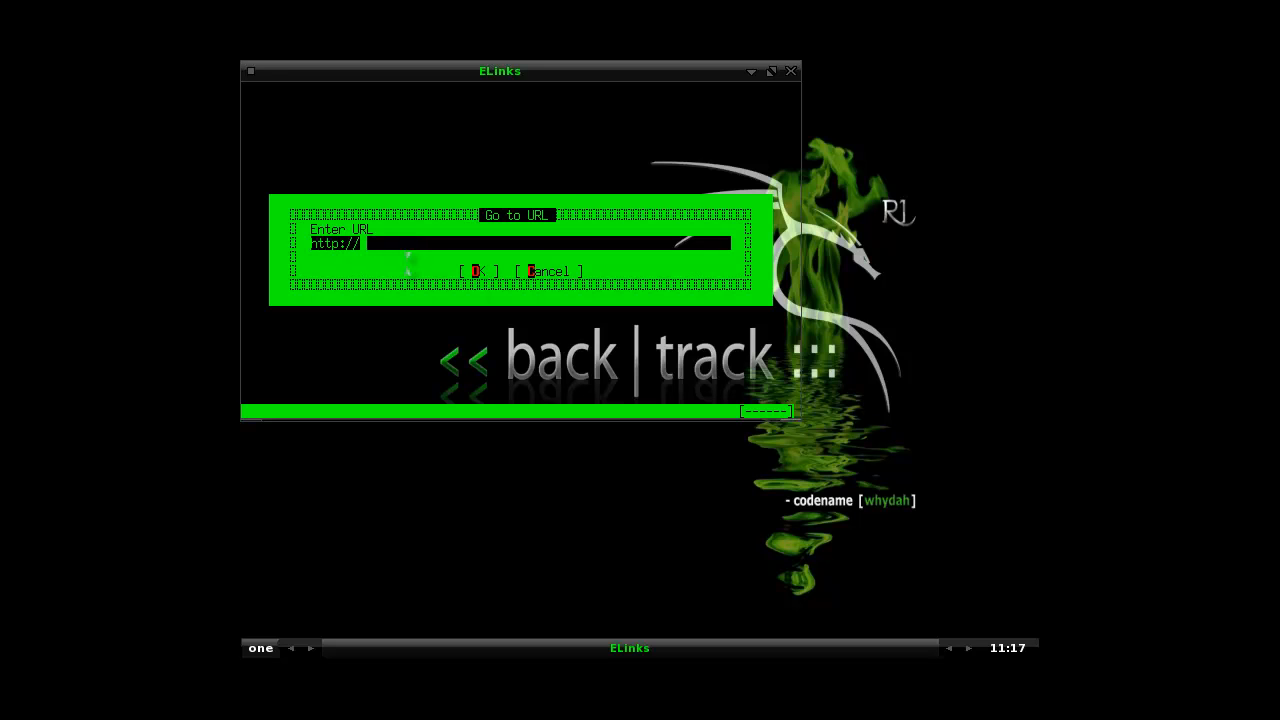
text(www.go)
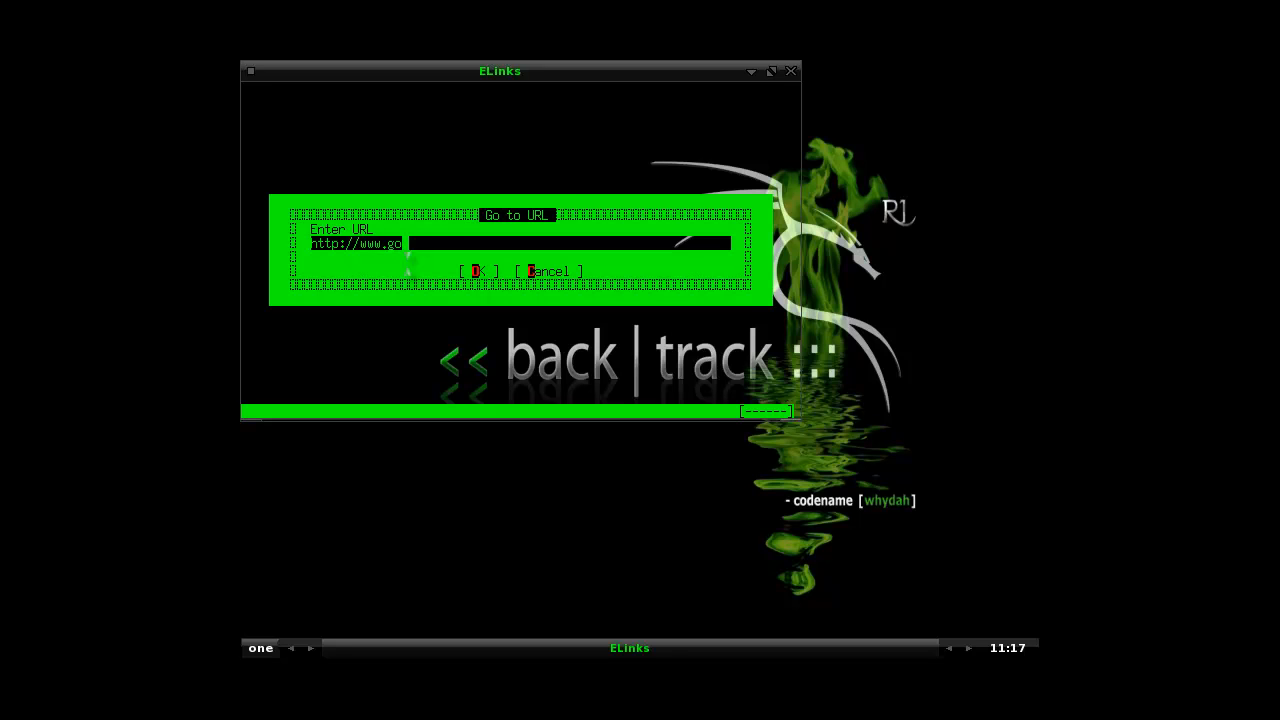
click(480, 272)
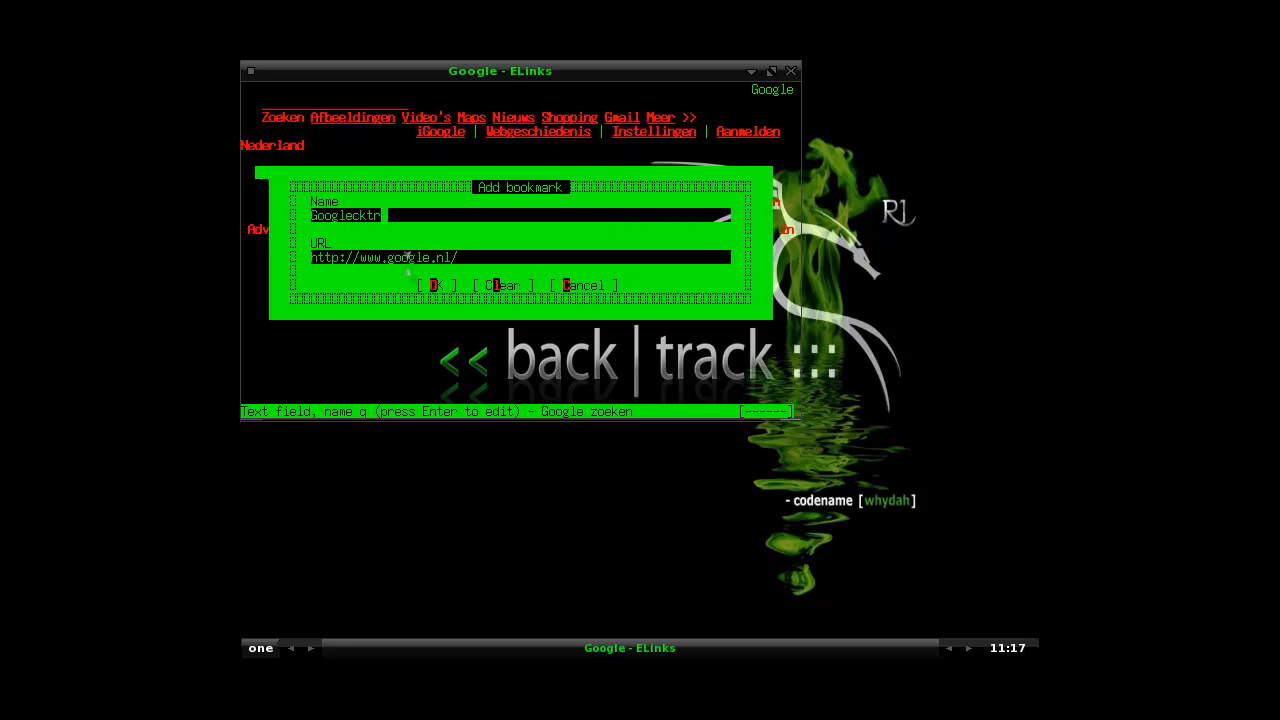
Step: Search Google for 'backtrack whydah' in ELinks and page to the second results page
key(BackSpace)
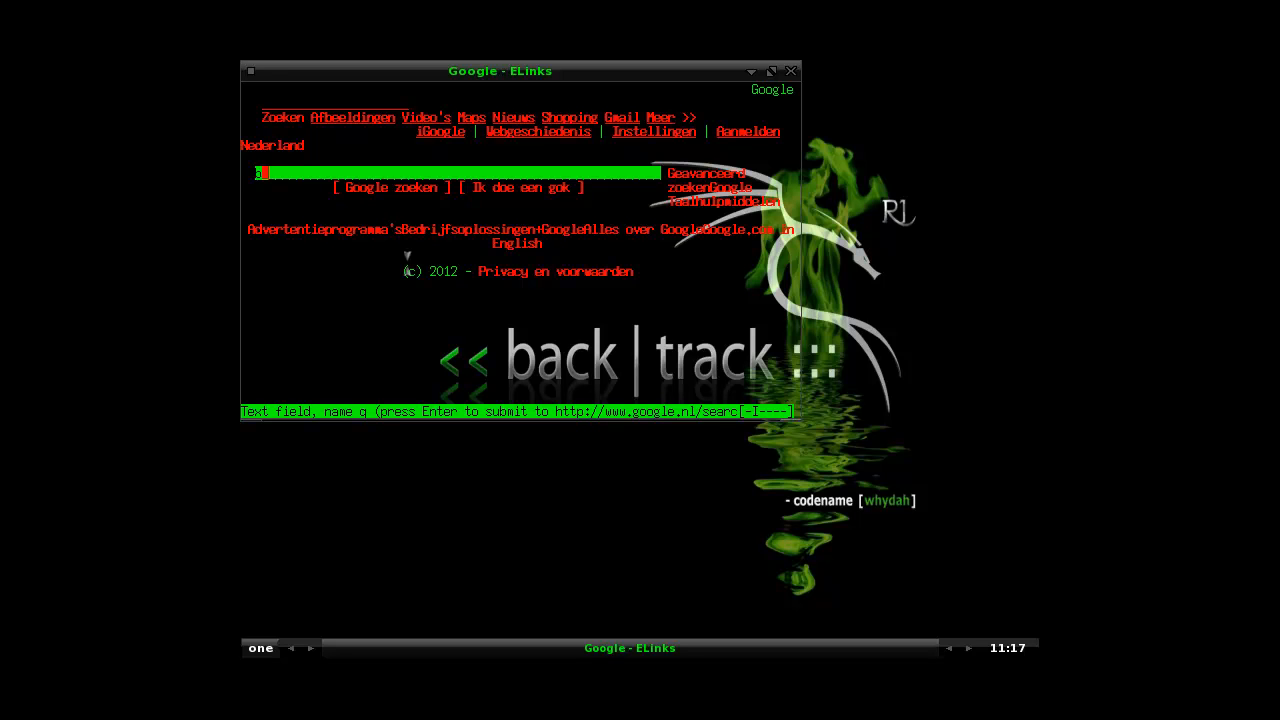
text(backtrack whydah)
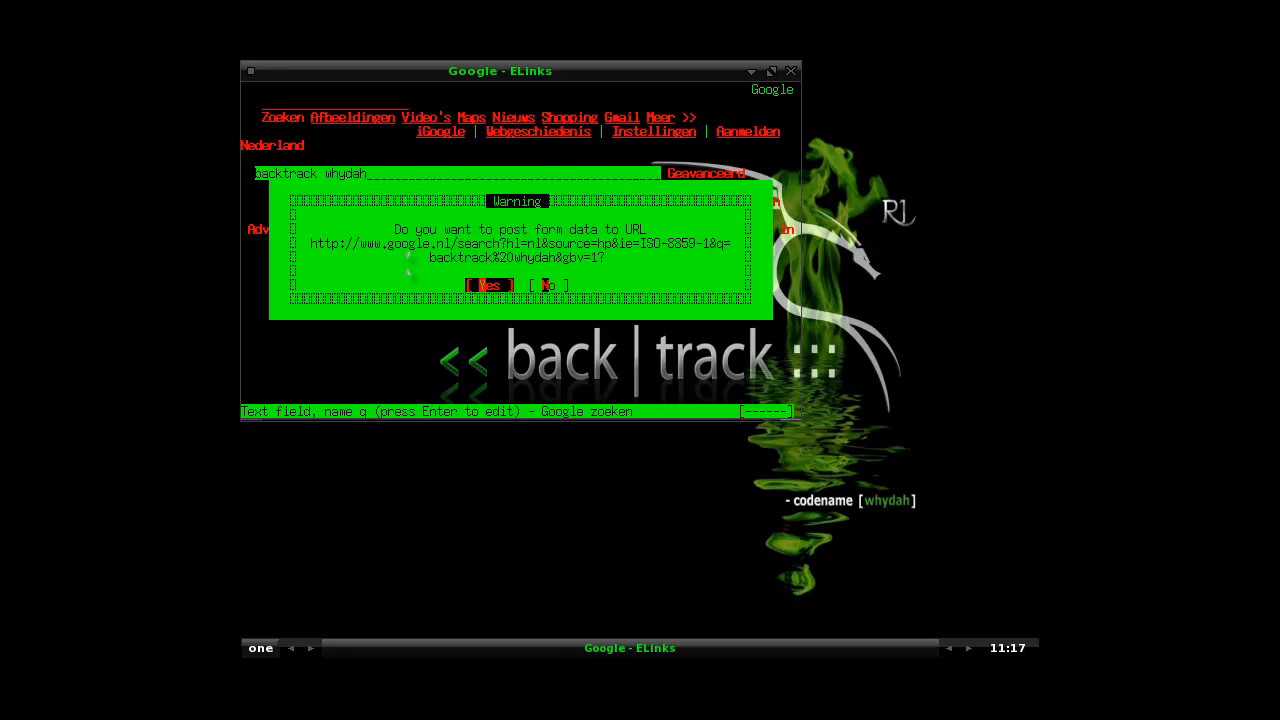
click(490, 284)
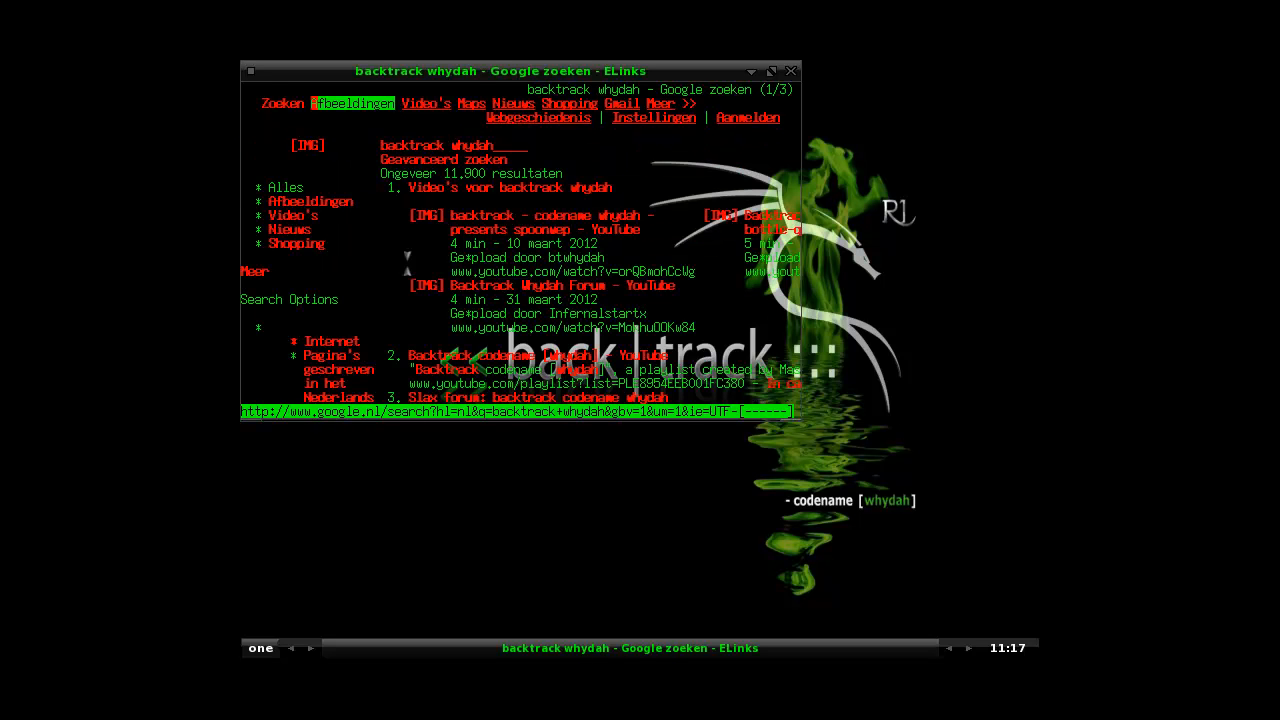
click(464, 104)
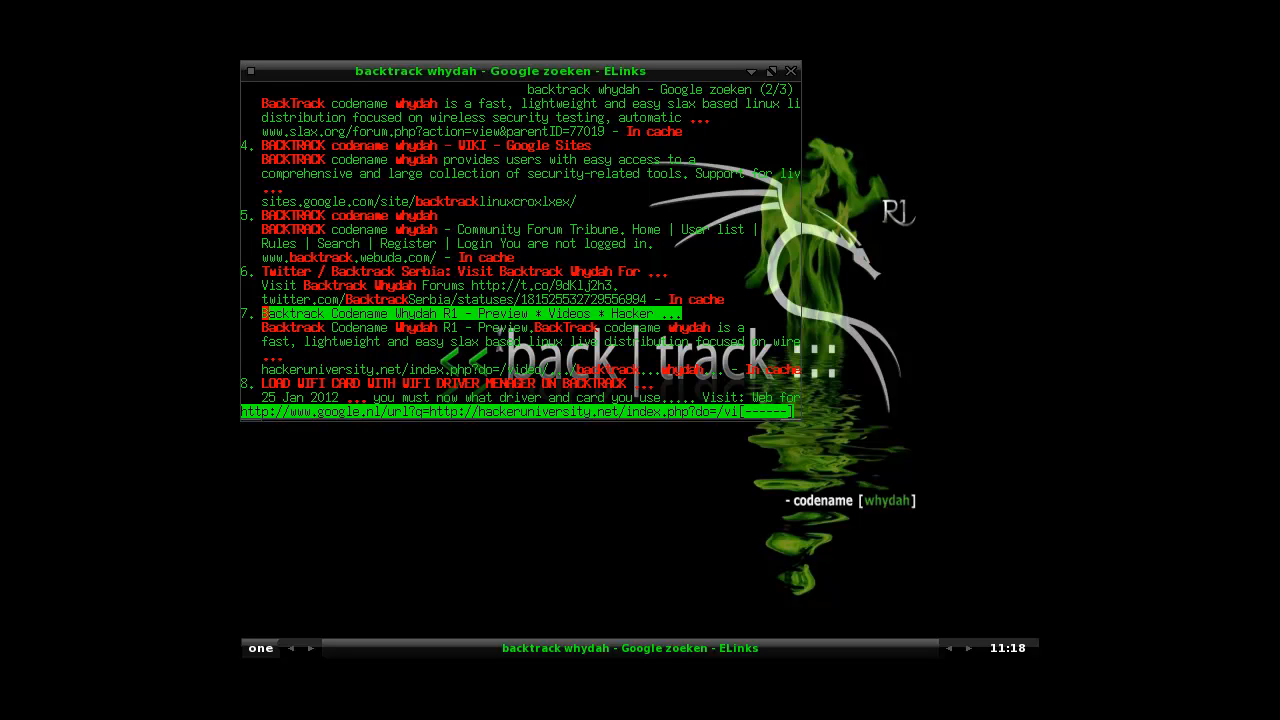
mouse_move(828, 76)
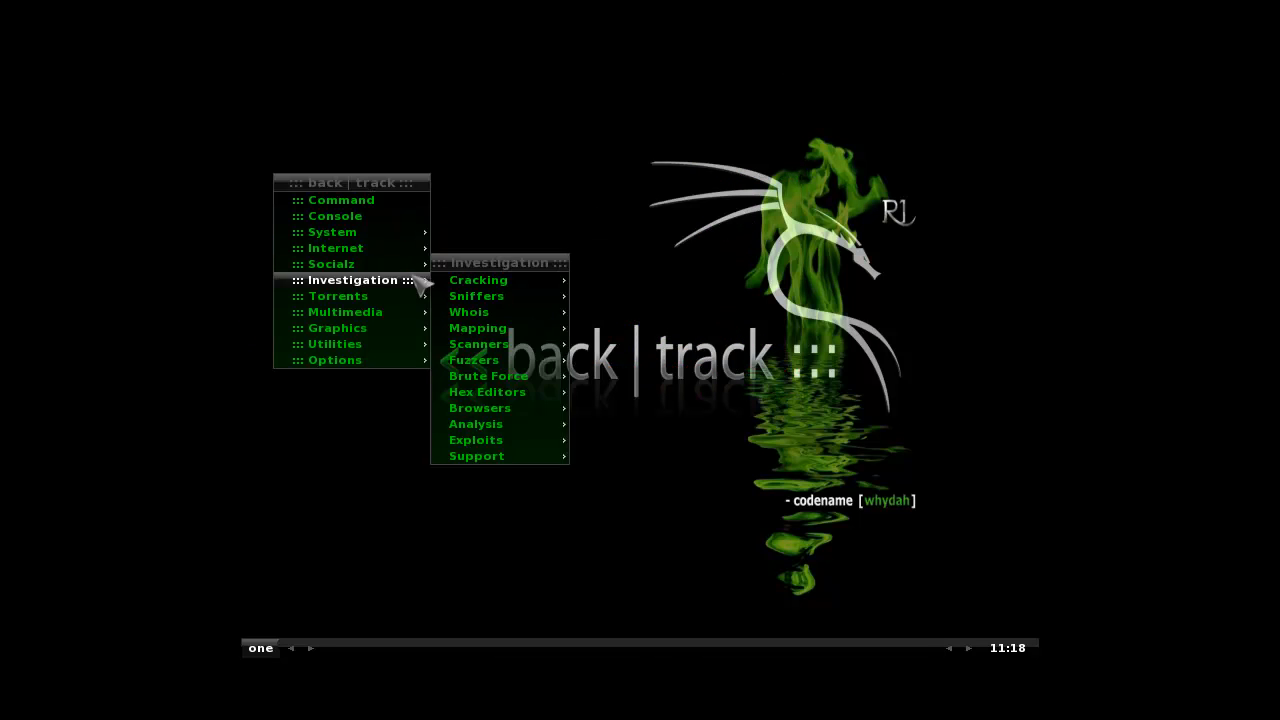
mouse_move(338, 296)
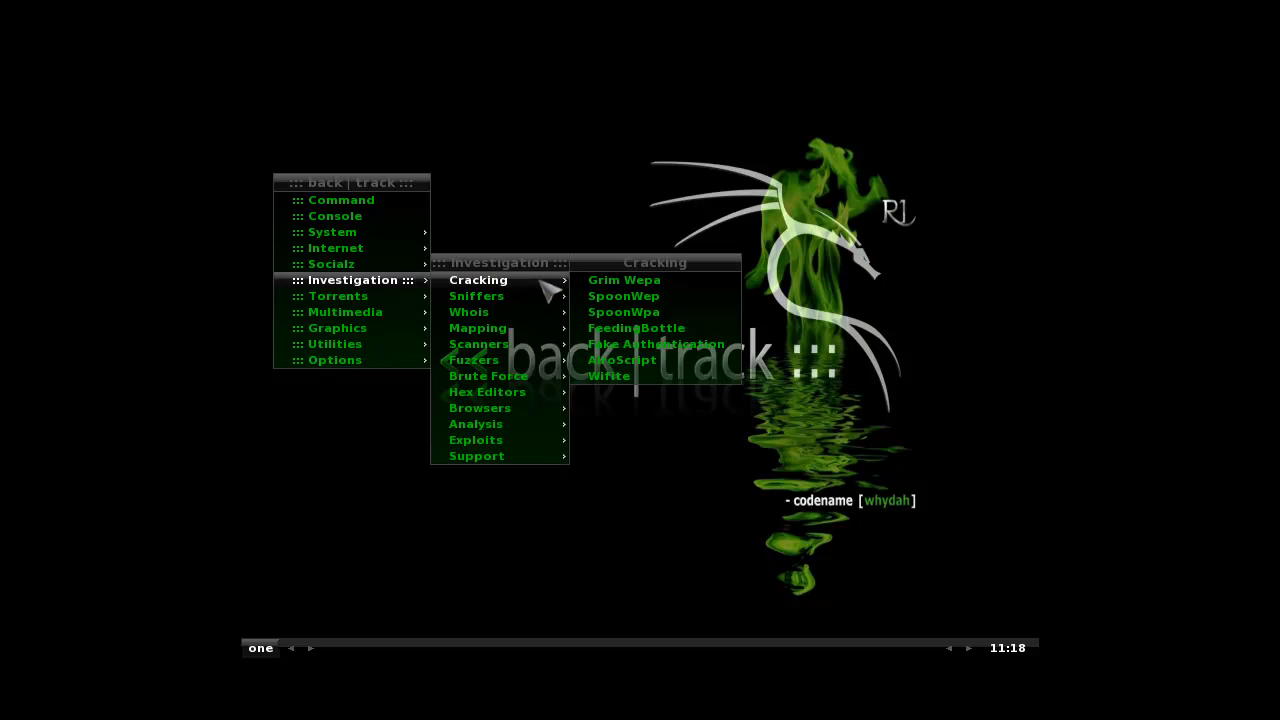
mouse_move(468, 312)
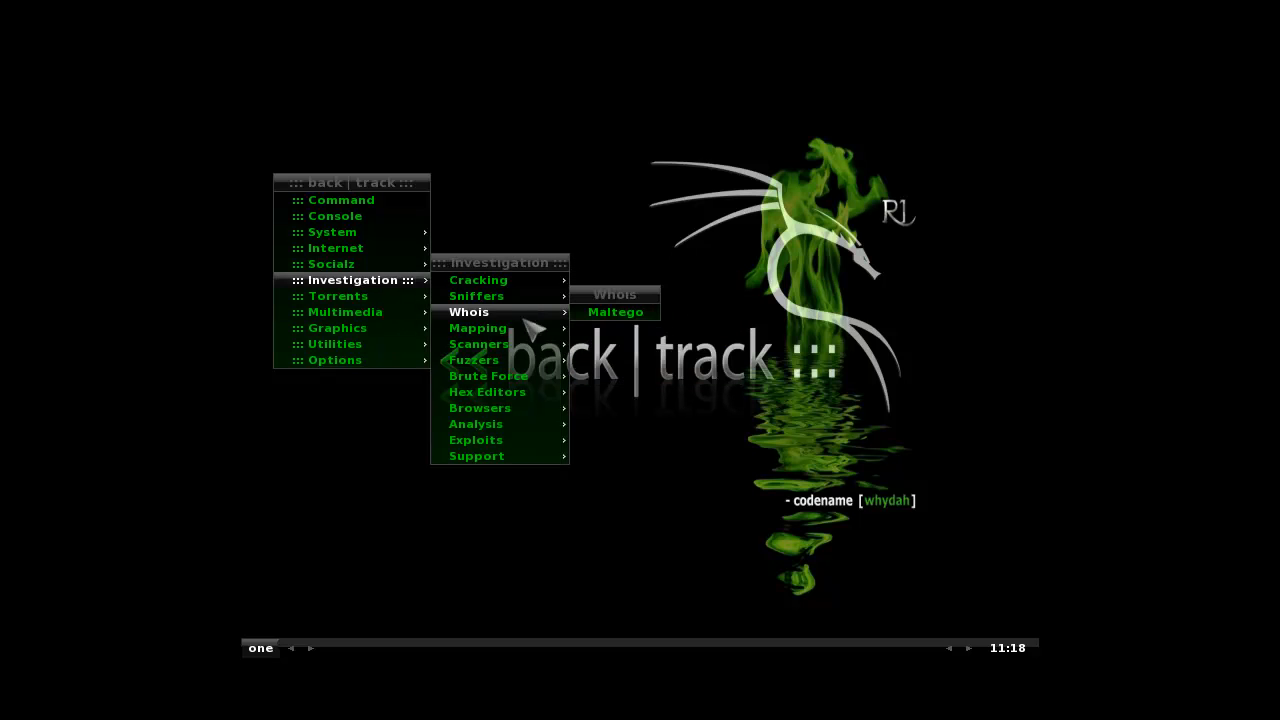
mouse_move(474, 360)
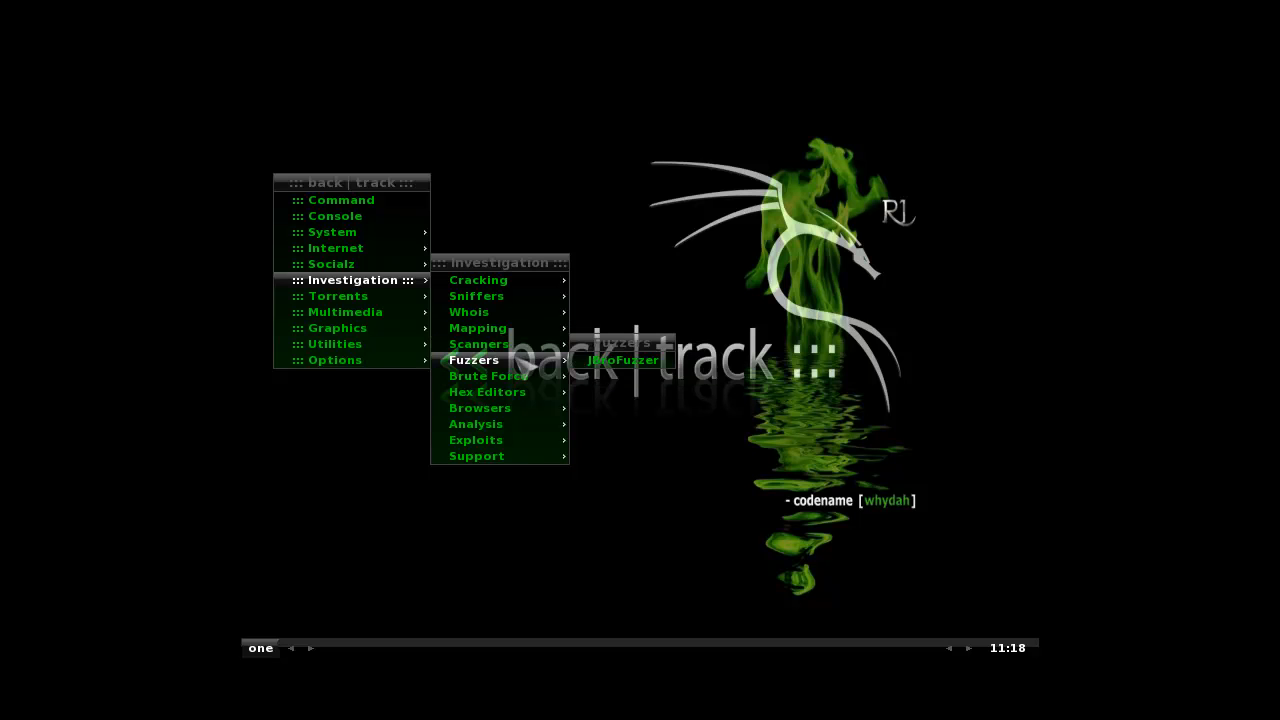
mouse_move(480, 408)
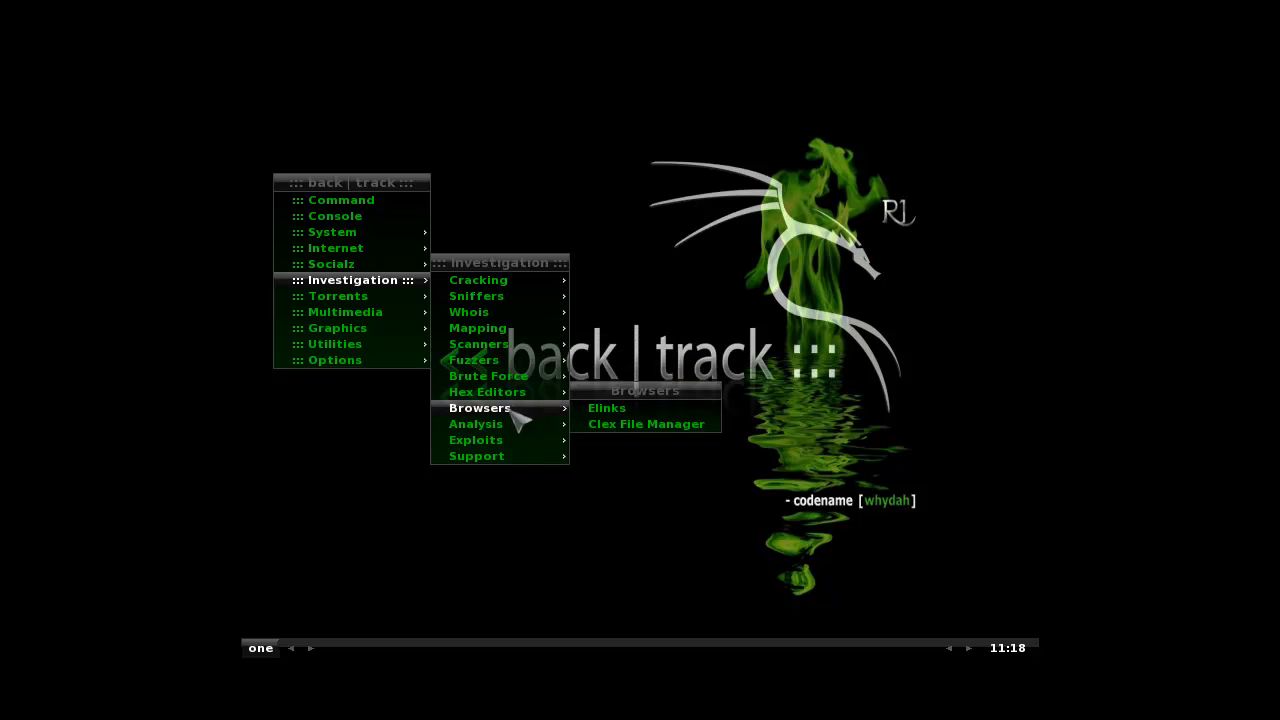
mouse_move(476, 456)
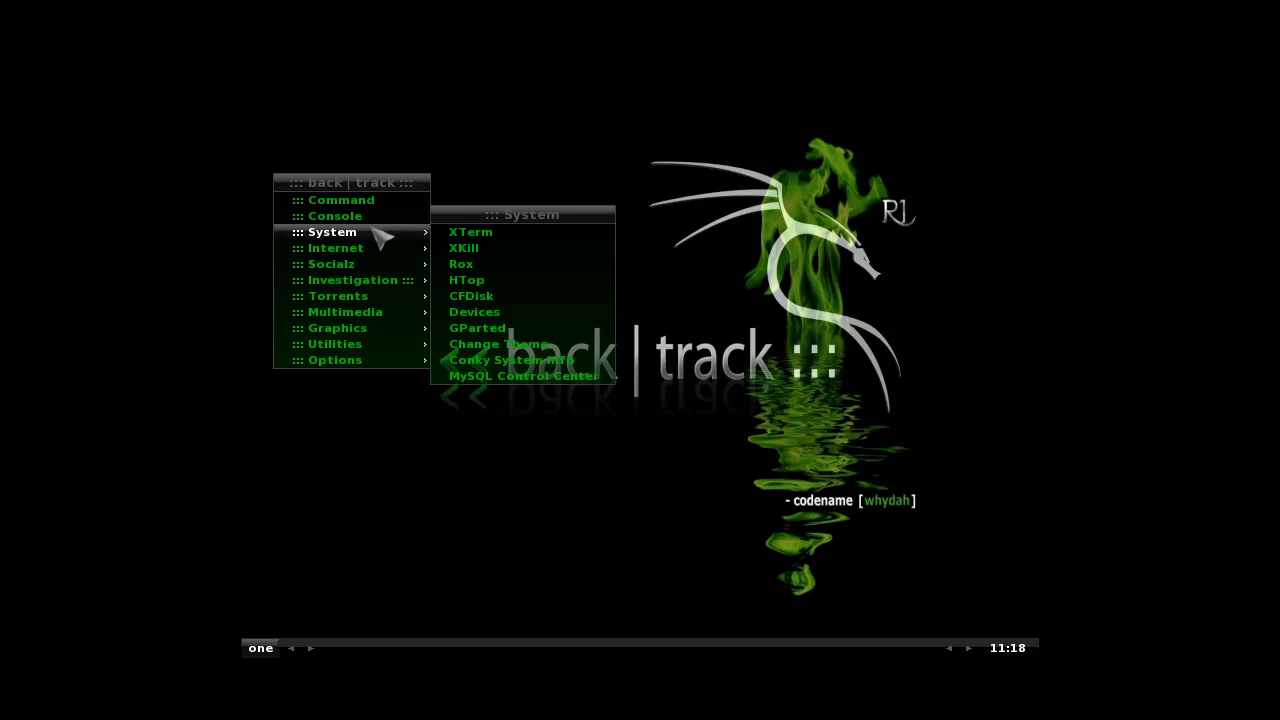
mouse_move(336, 216)
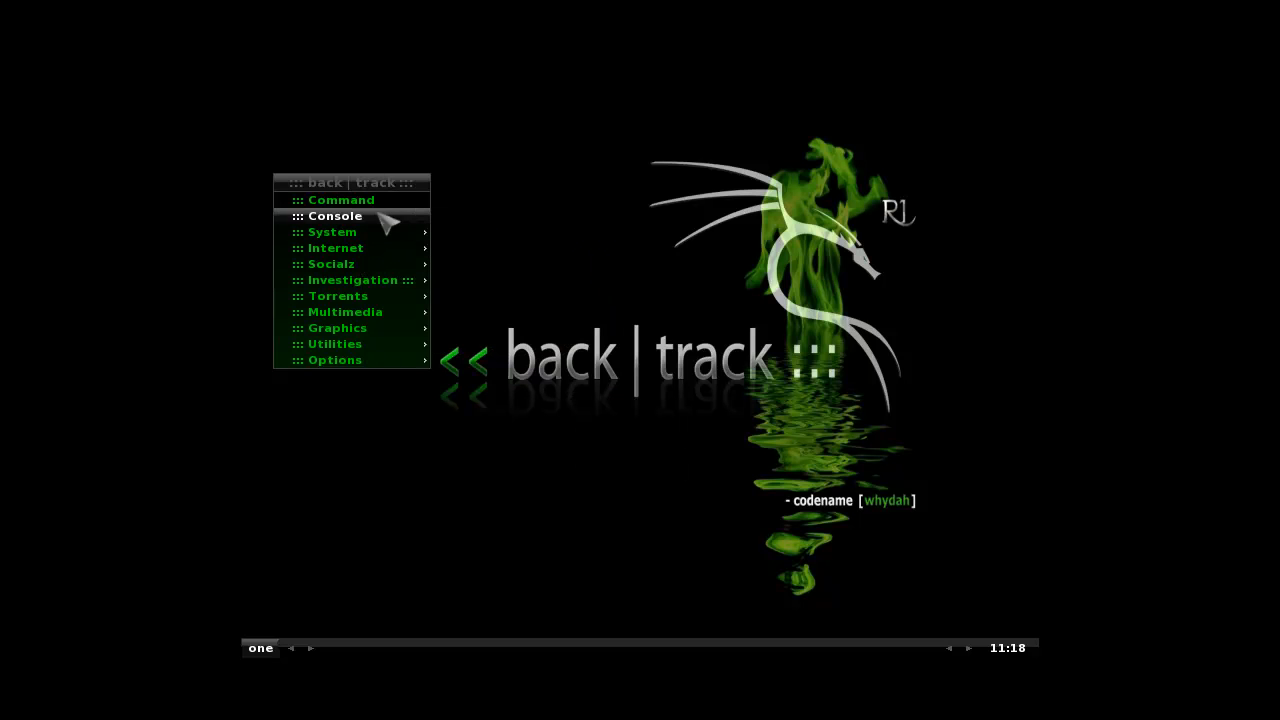
mouse_move(344, 312)
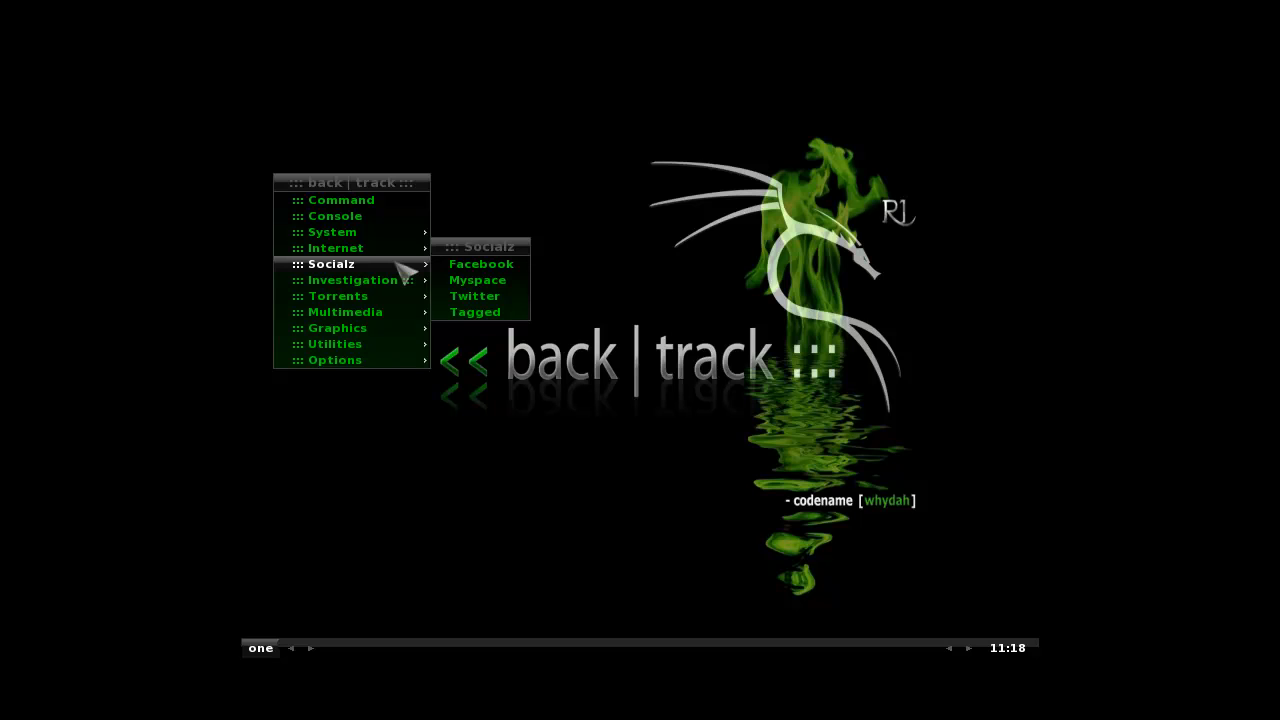
mouse_move(336, 344)
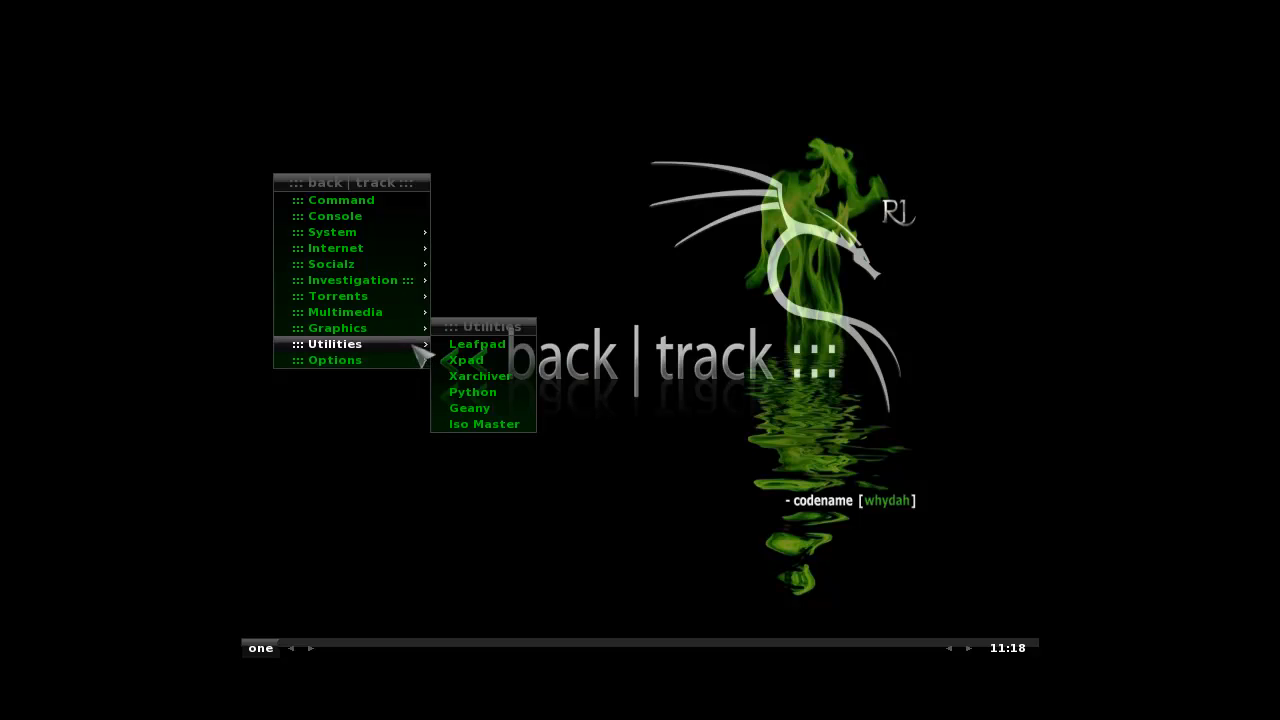
mouse_move(370, 360)
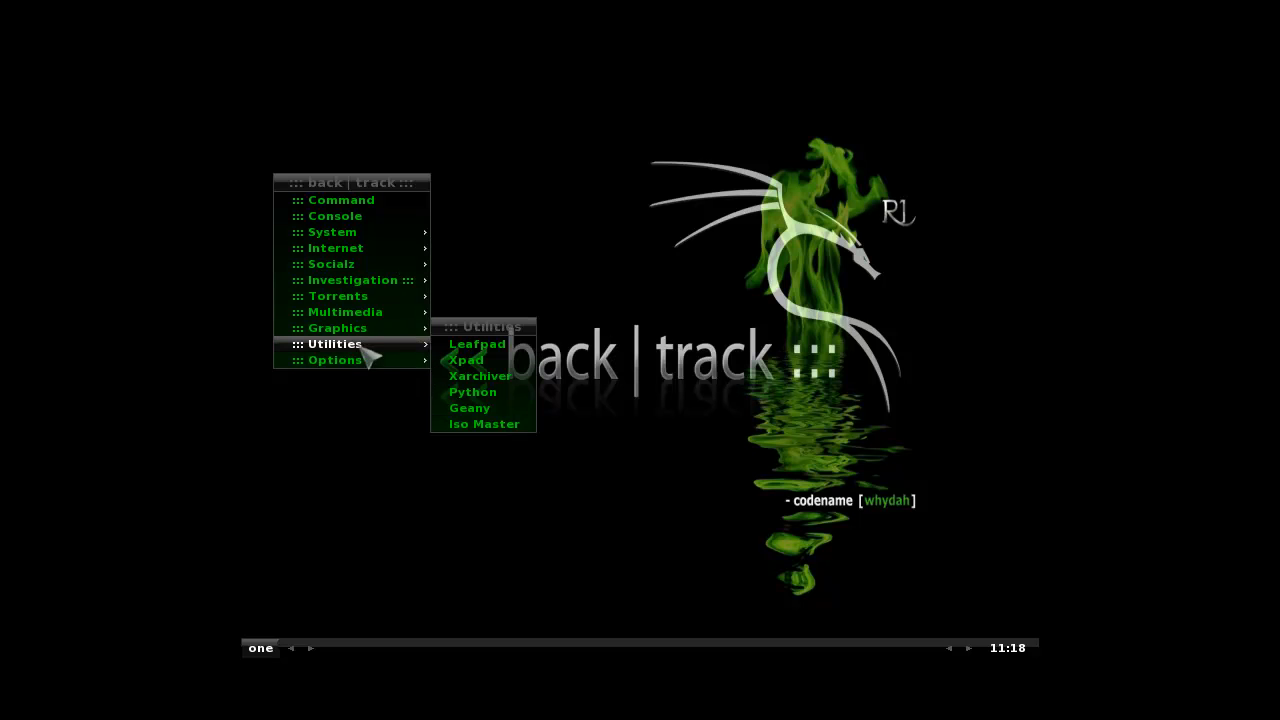